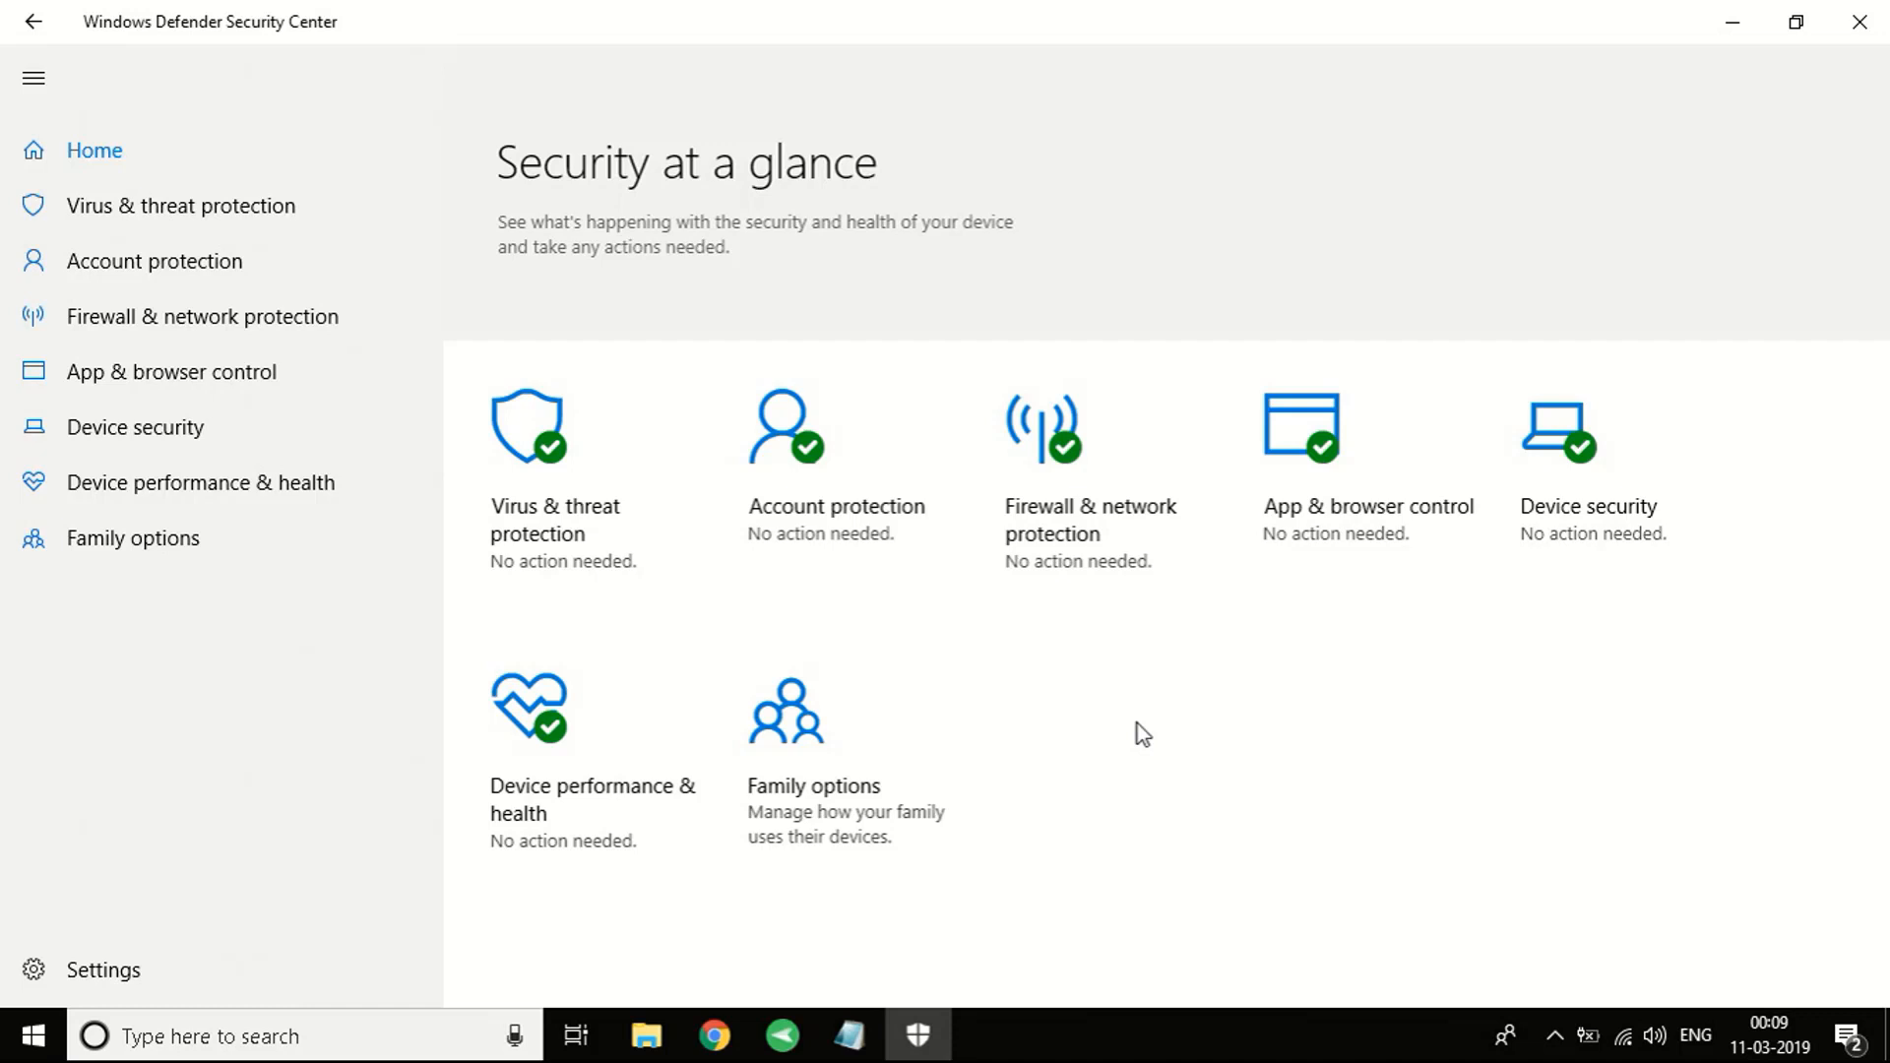
pyautogui.moveTo(1188, 680)
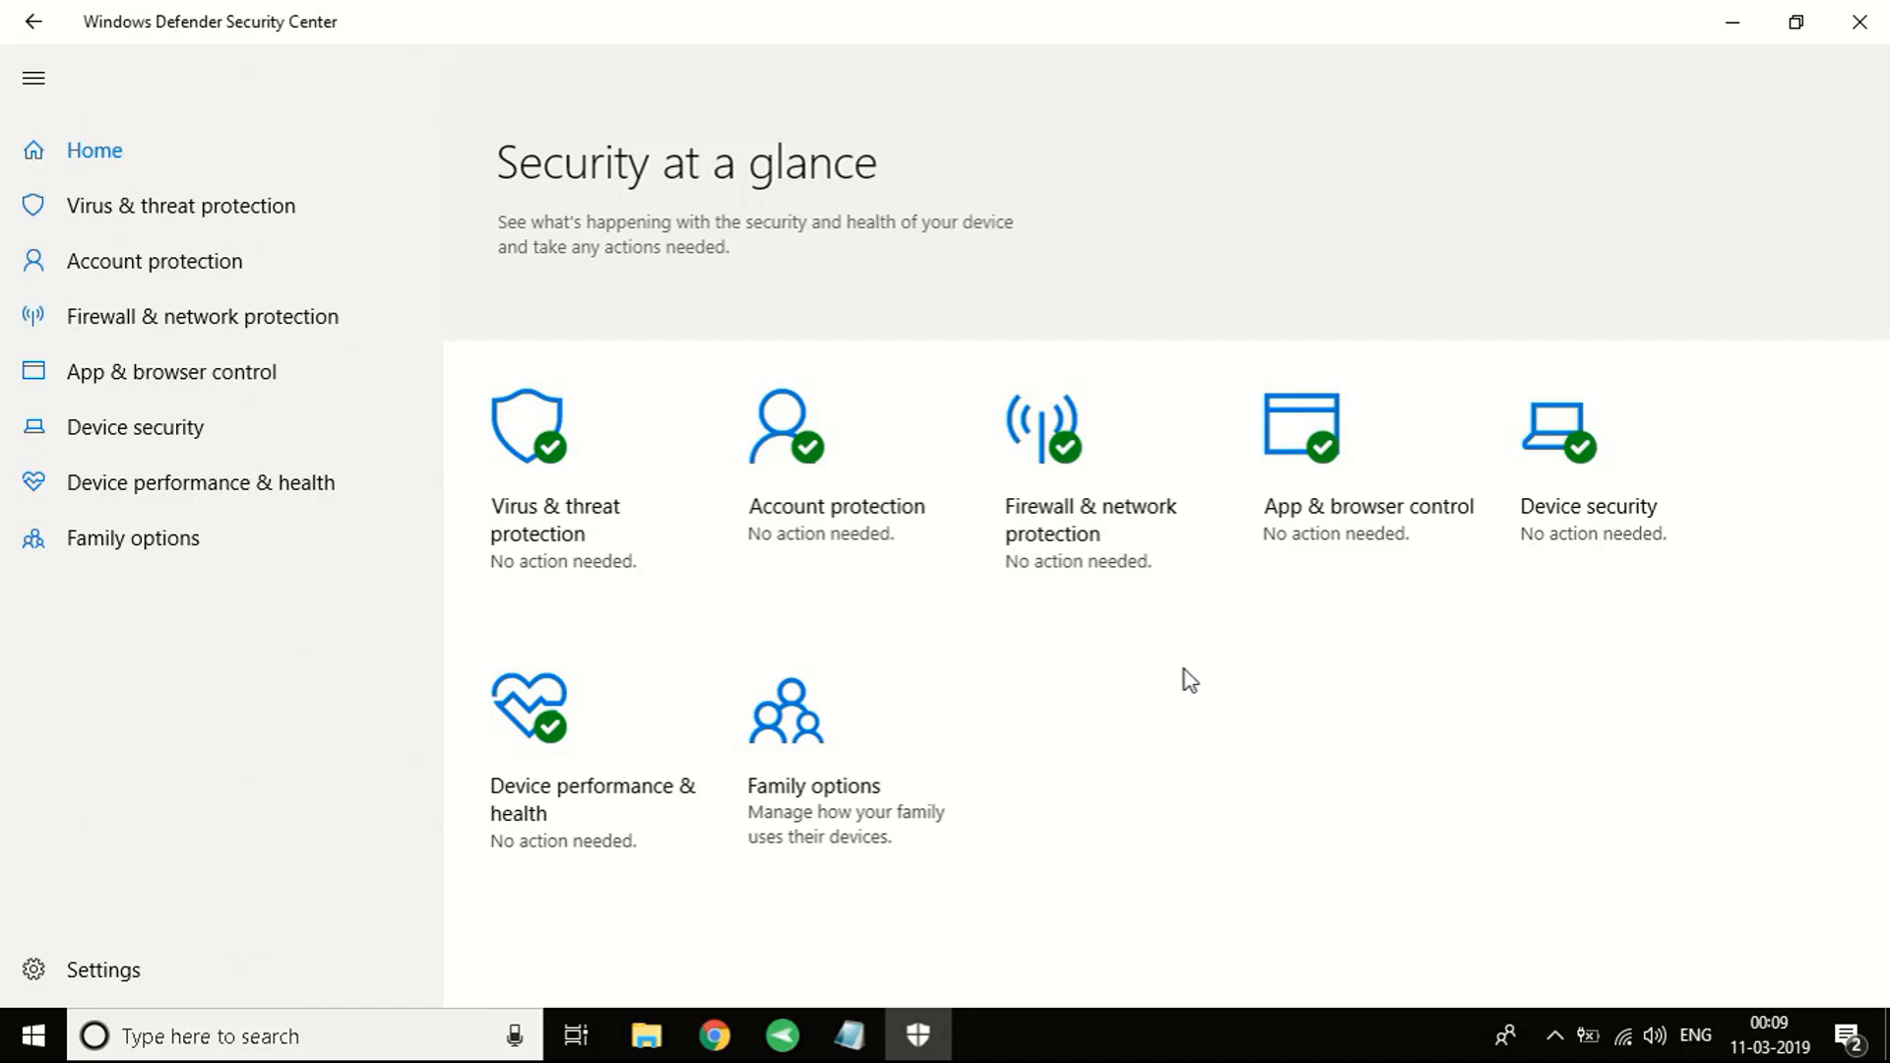
pyautogui.moveTo(1148, 688)
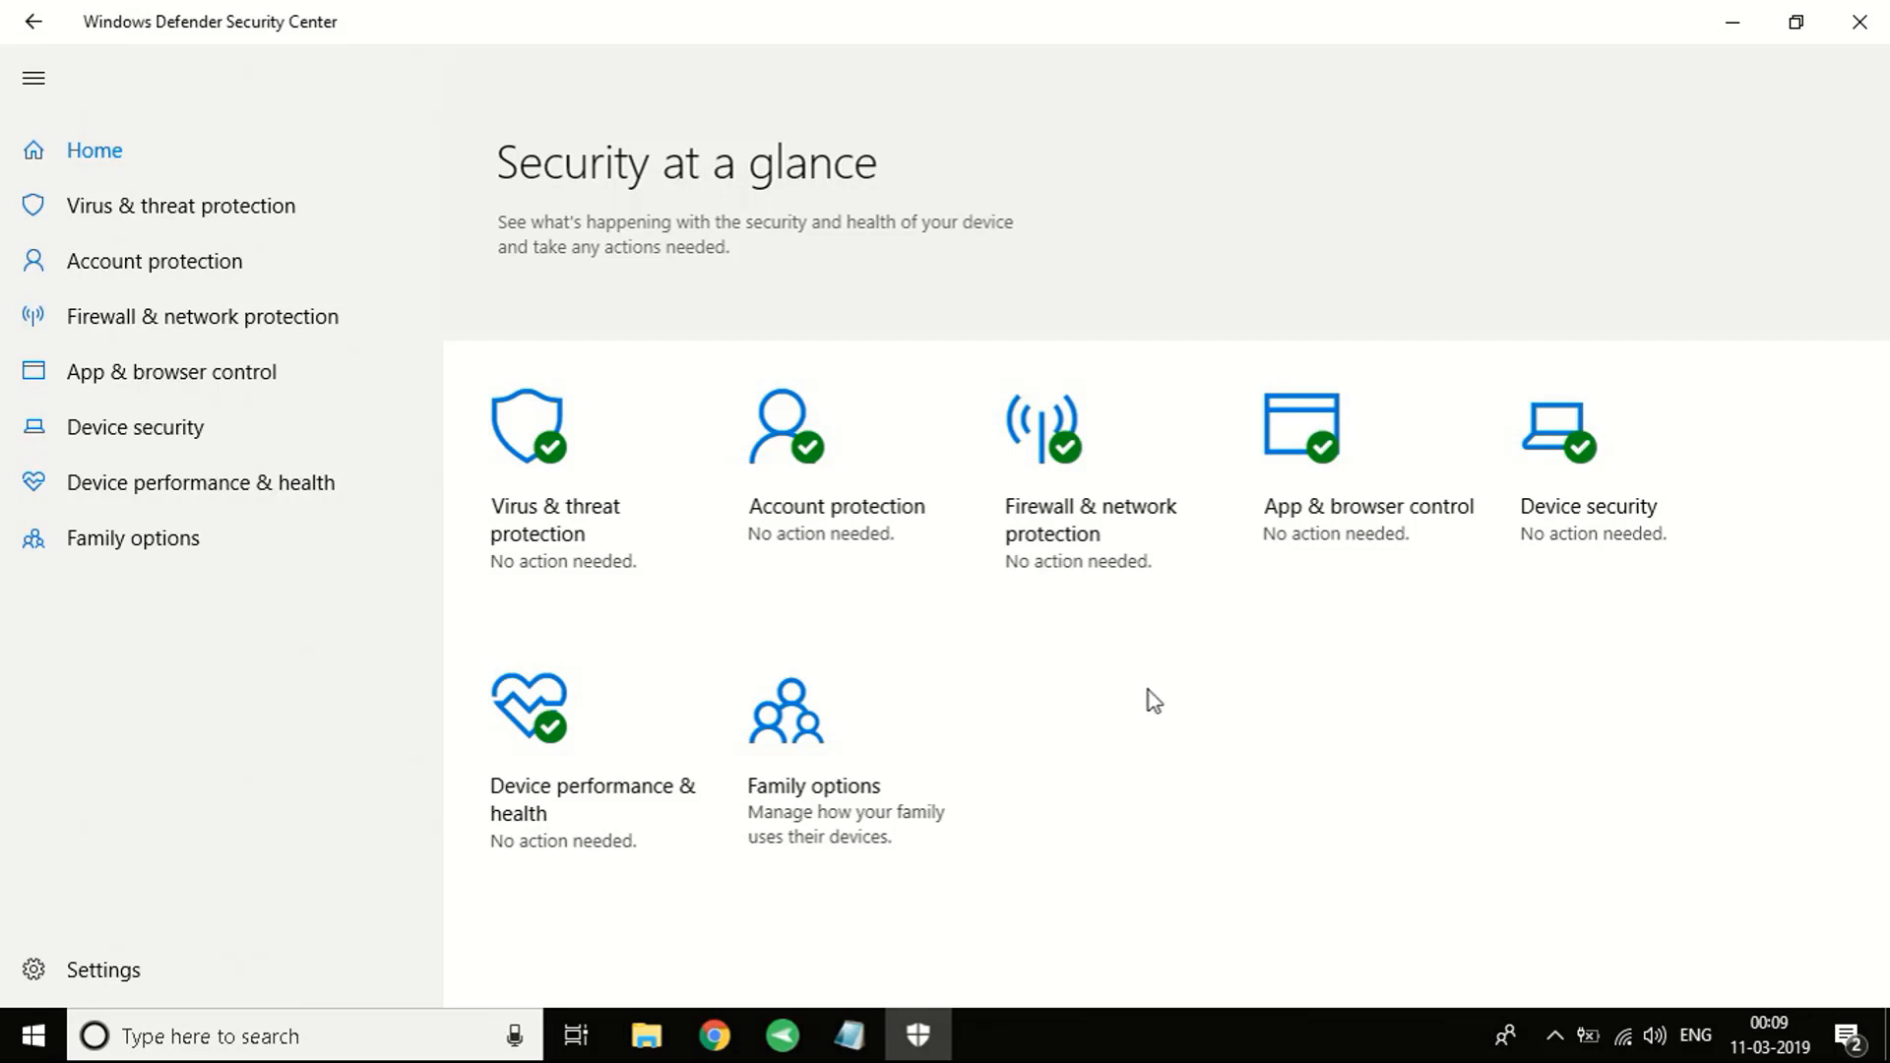
pyautogui.moveTo(1547, 262)
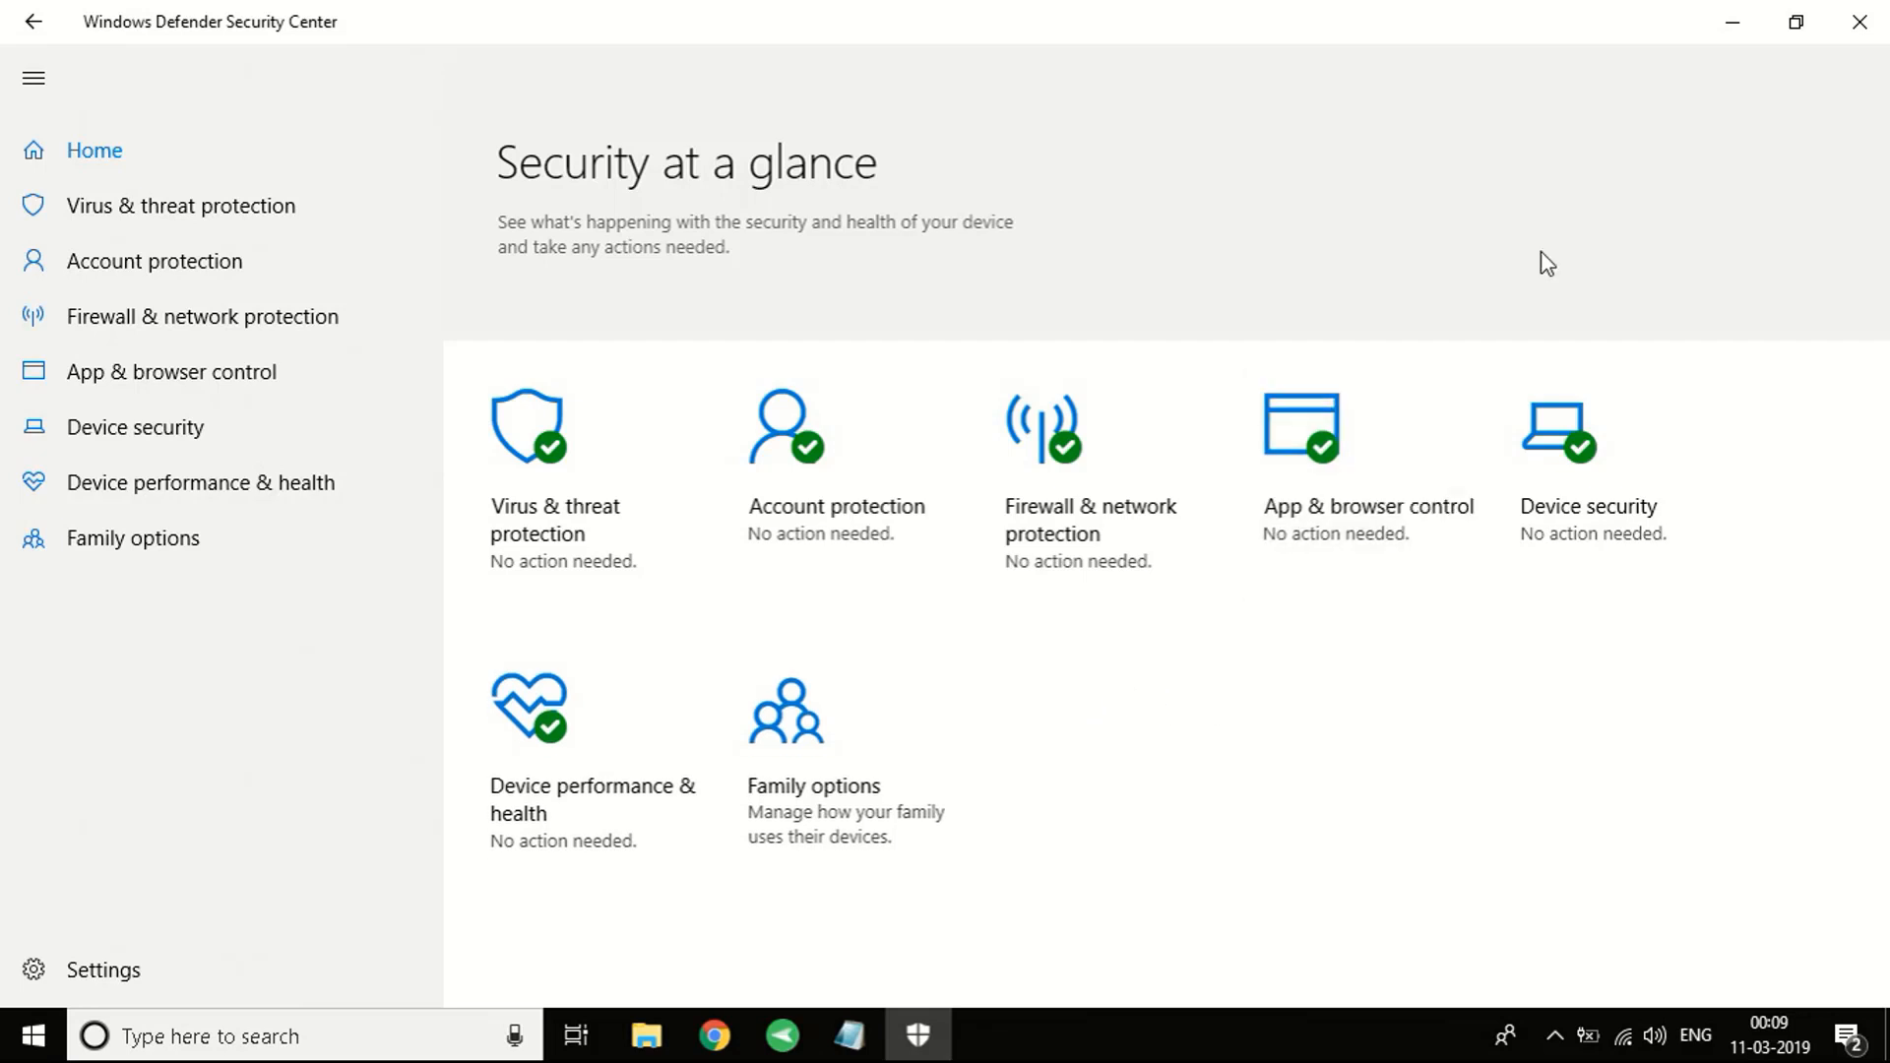
pyautogui.moveTo(1720, 60)
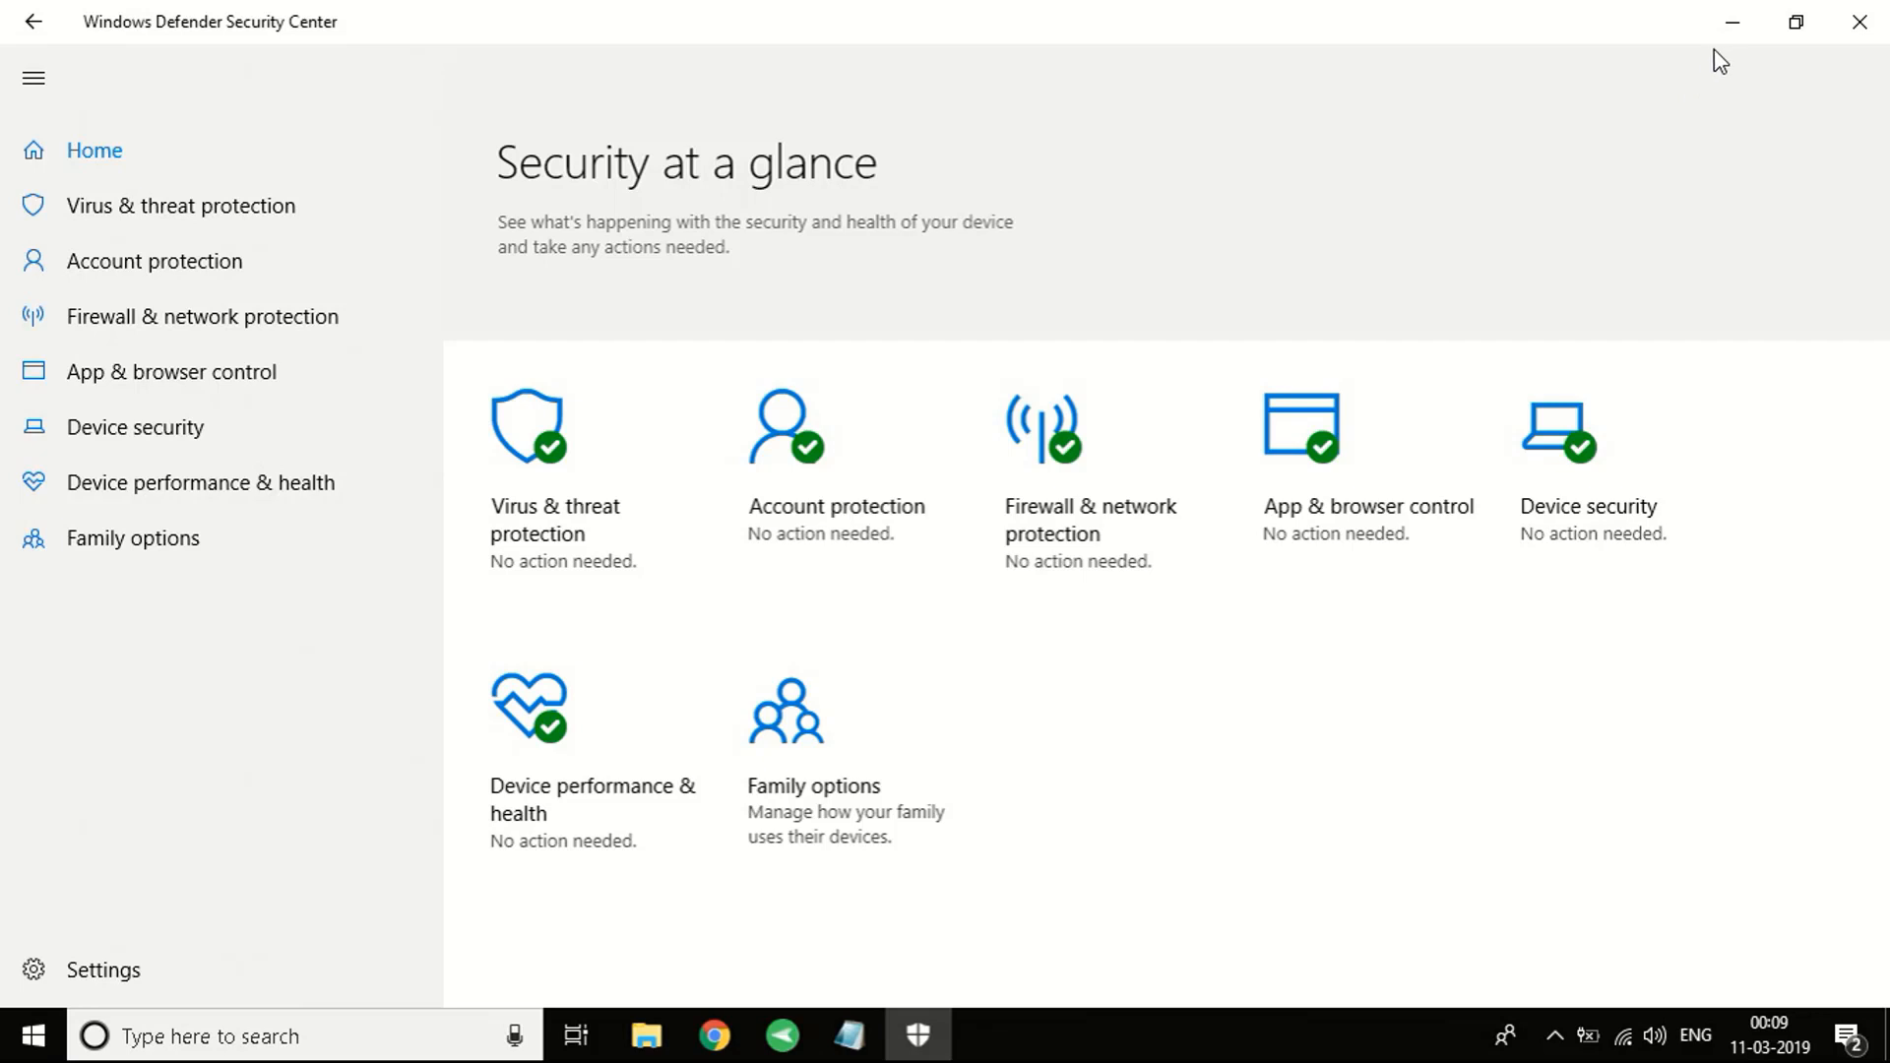
pyautogui.moveTo(1076, 735)
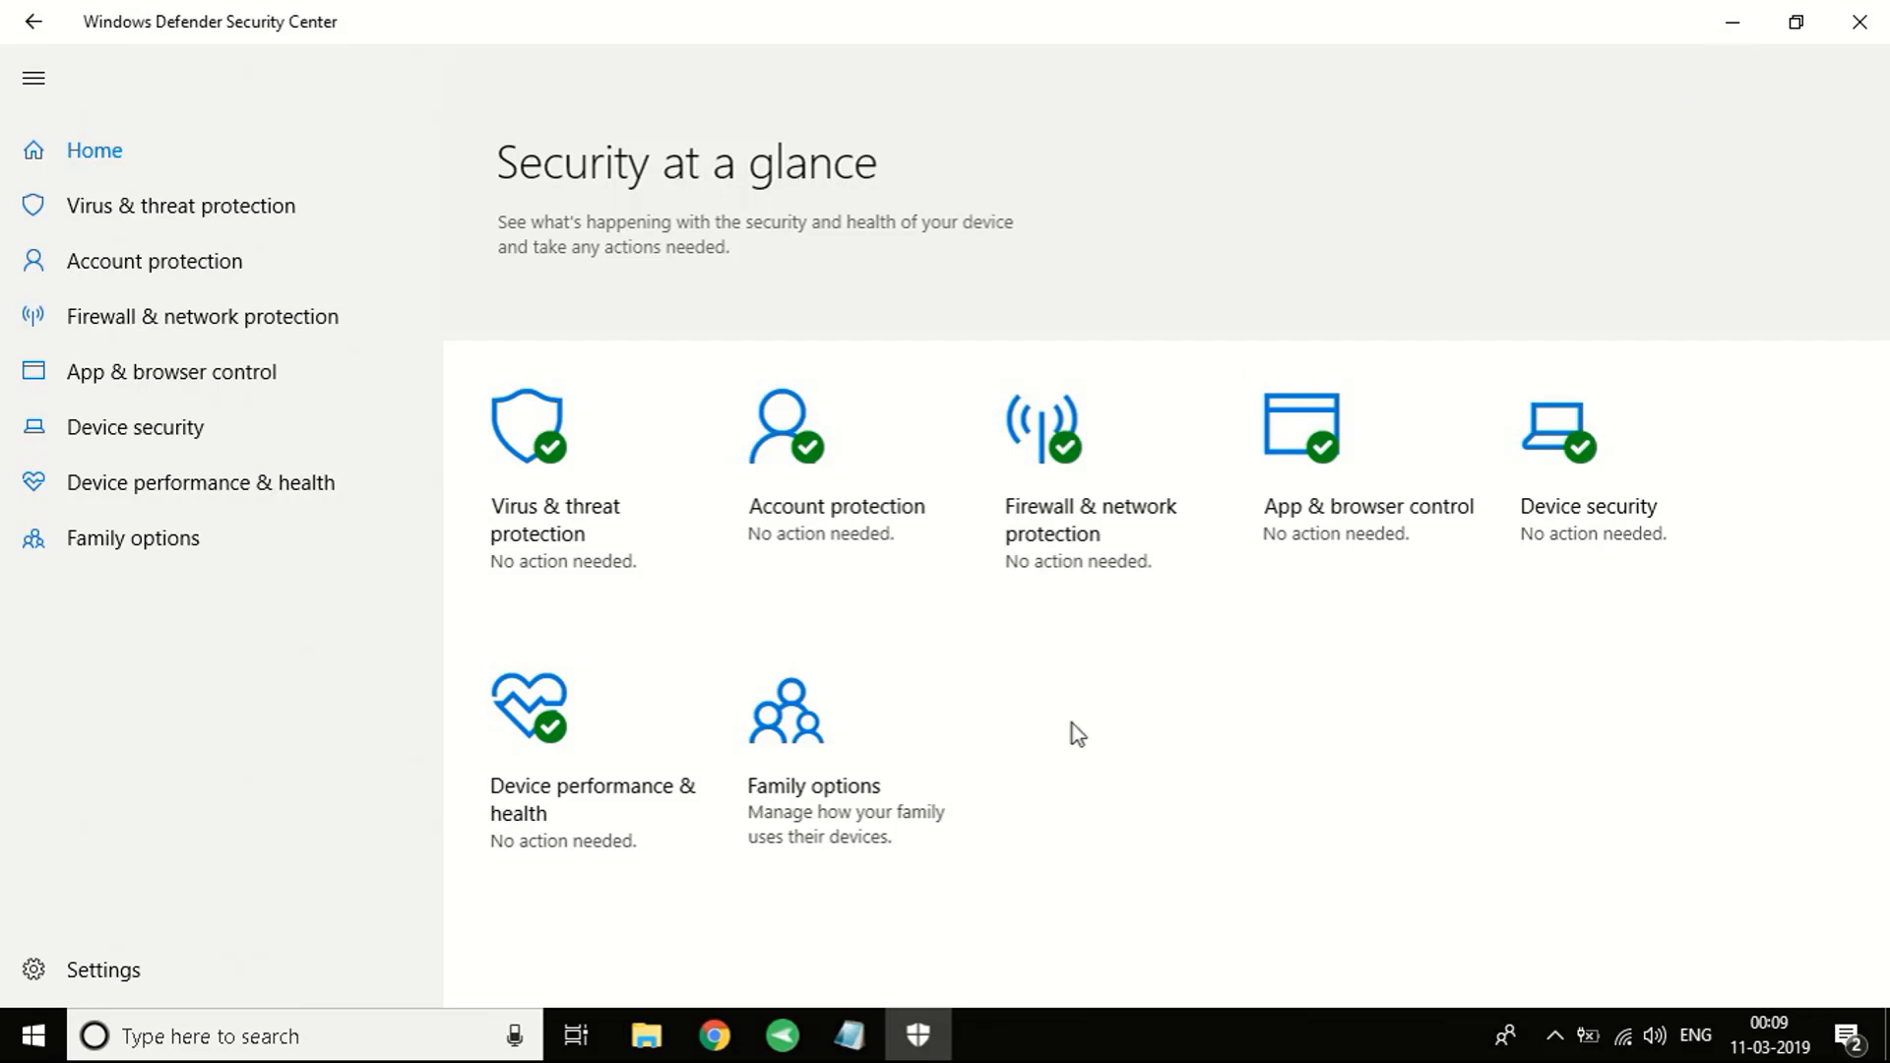
# Select the Set-MpPreference -DisableRealtimeMonitoring $true line in the Notepad notes.
pyautogui.click(850, 1036)
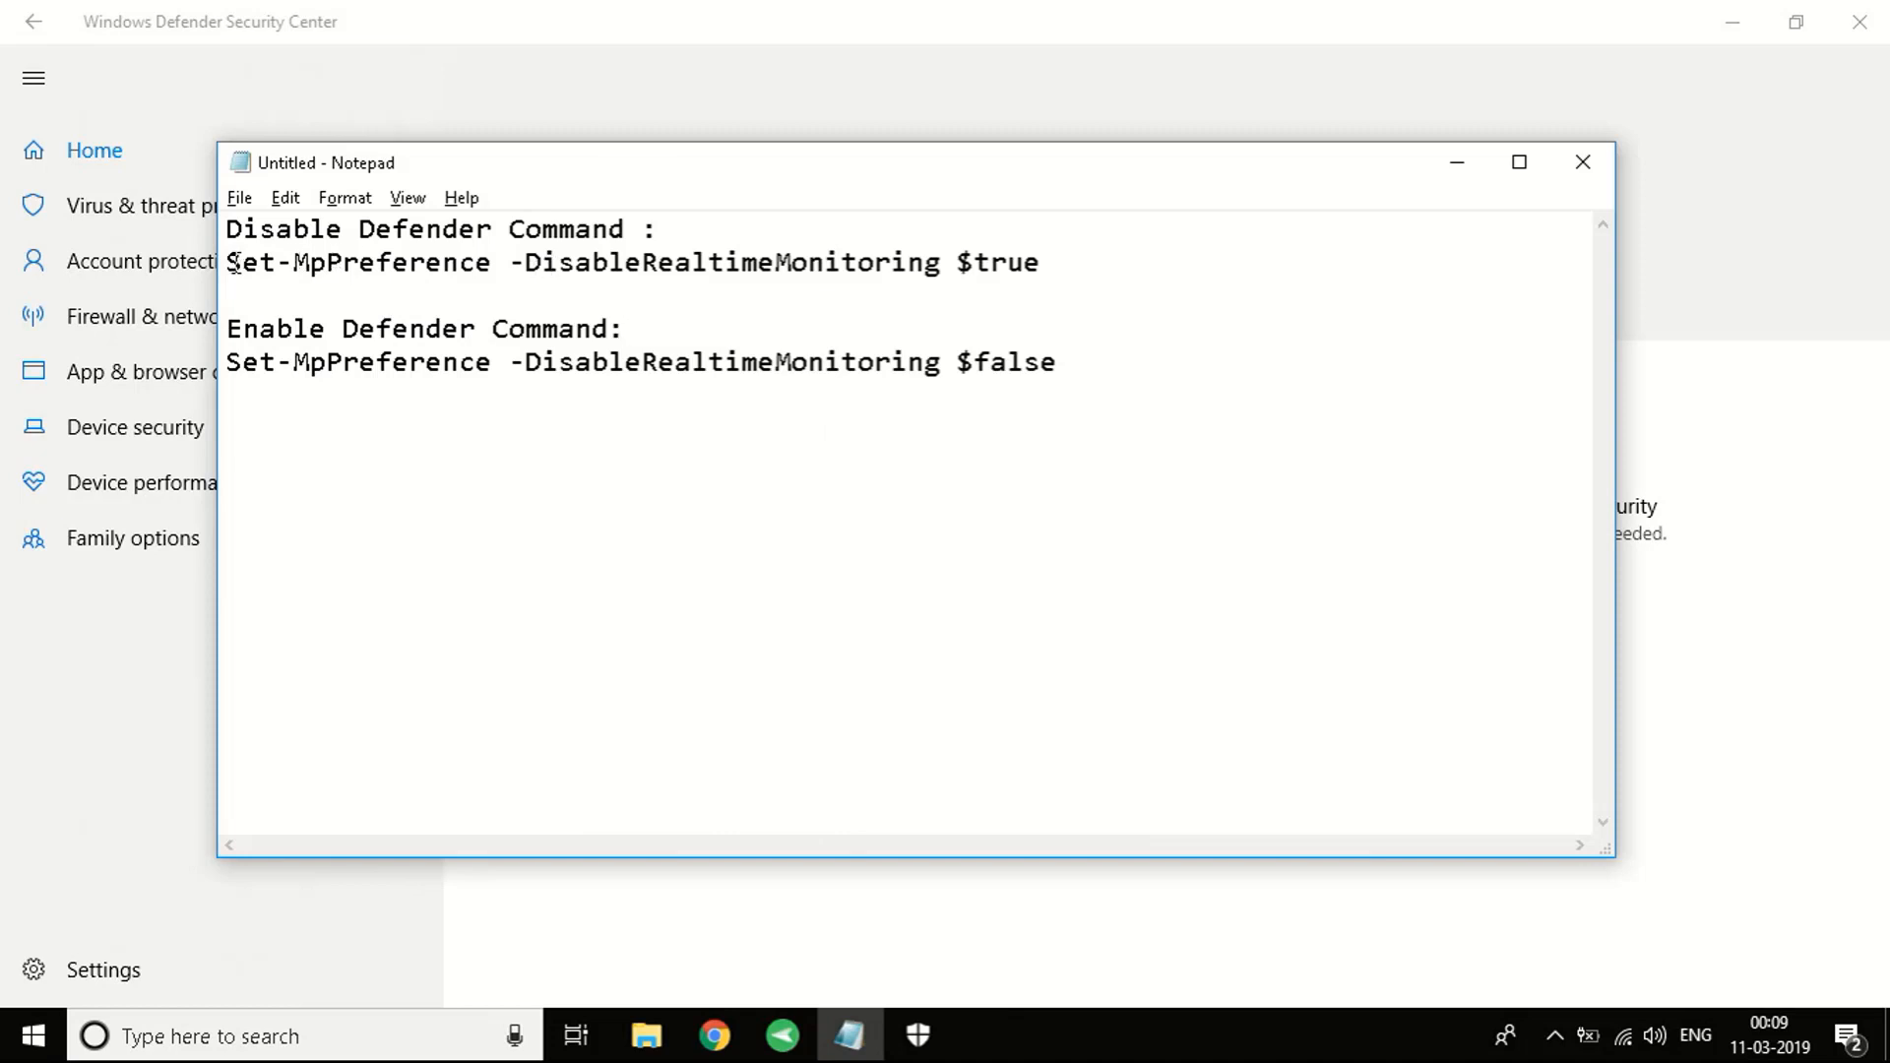
pyautogui.moveTo(227, 262); pyautogui.dragTo(643, 262)
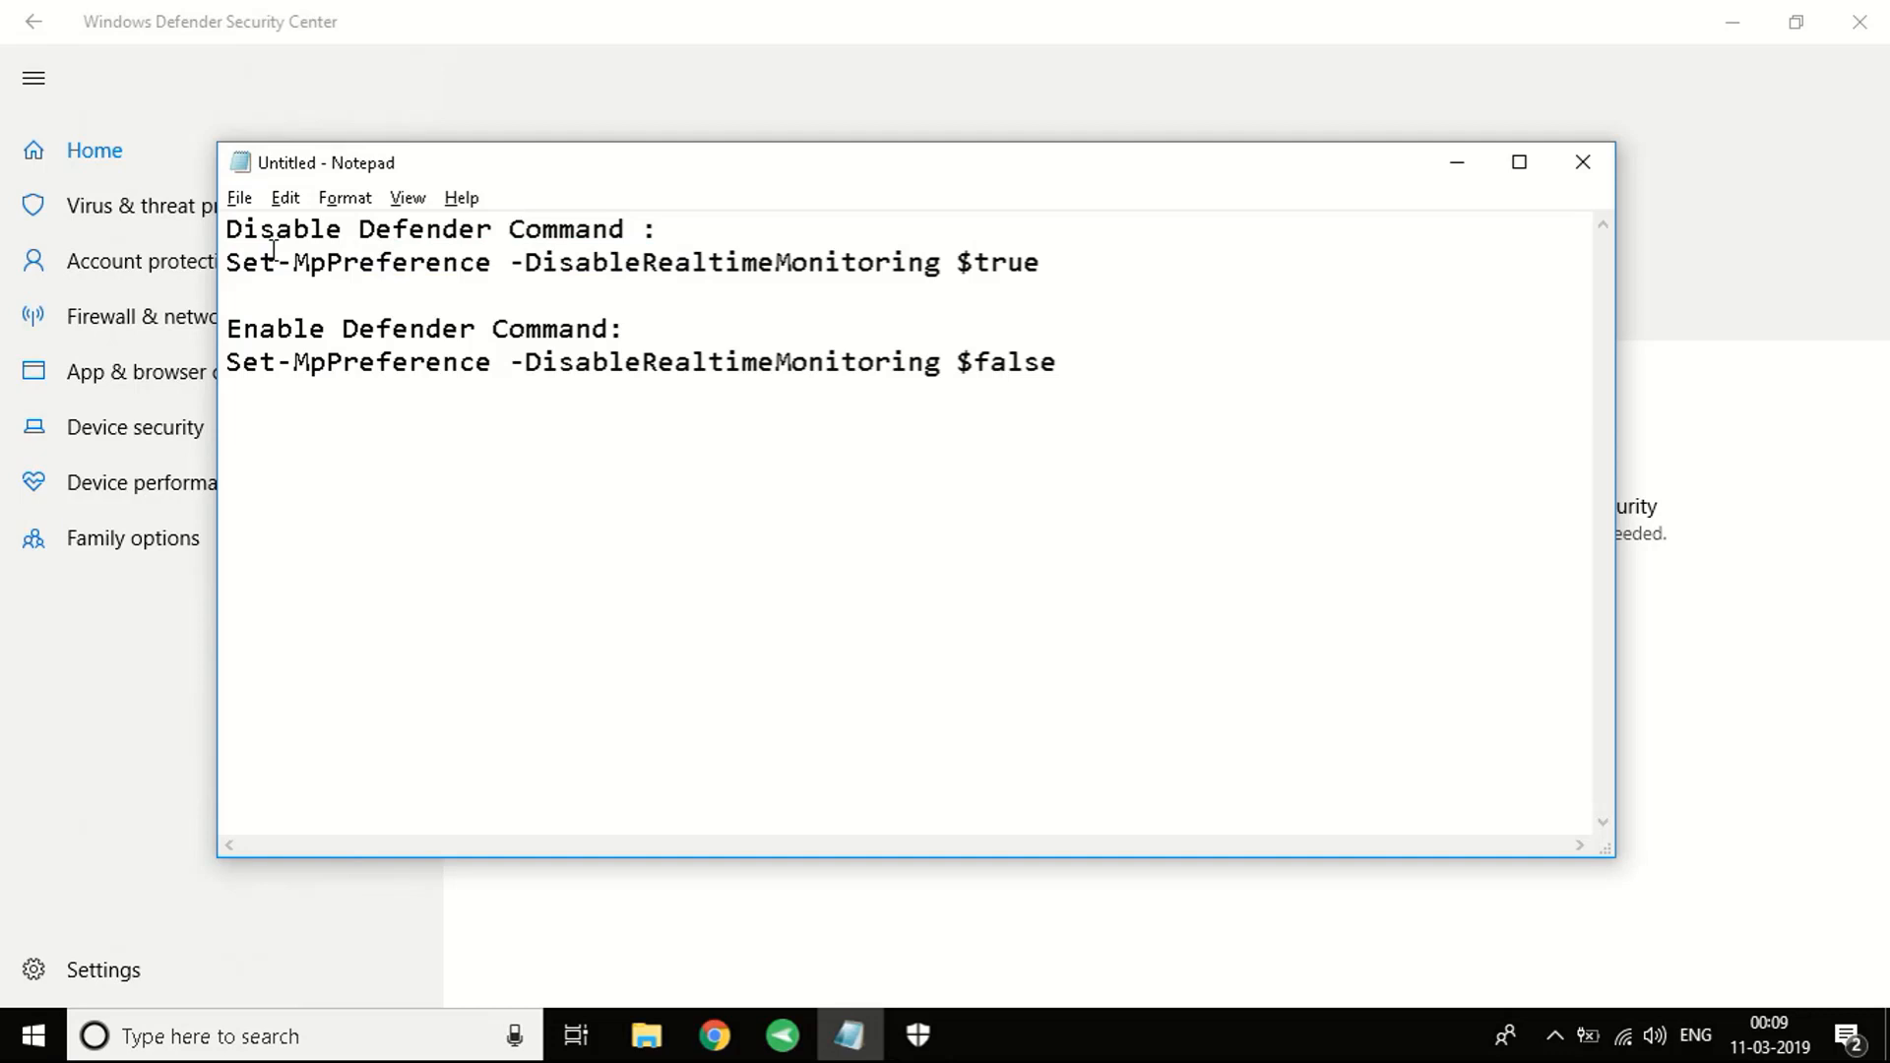
pyautogui.tripleClick(602, 262)
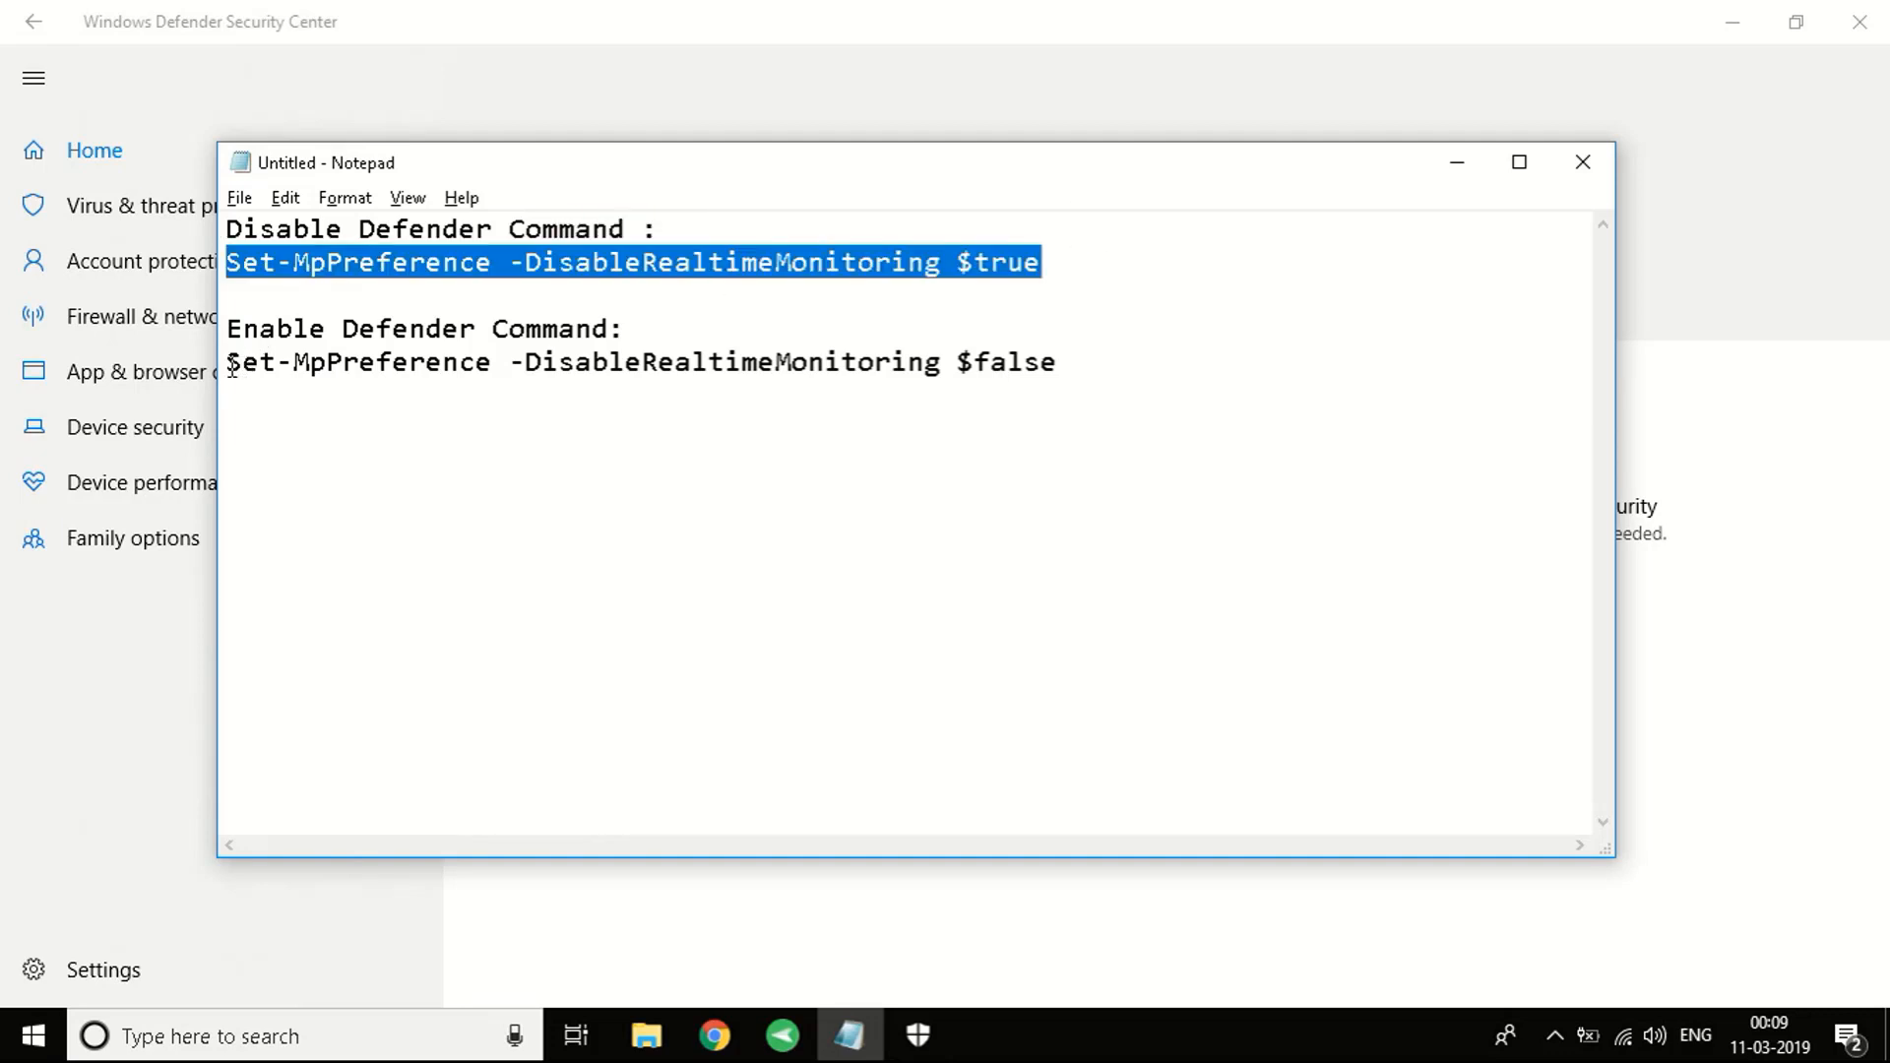
pyautogui.moveTo(230, 362); pyautogui.dragTo(952, 361)
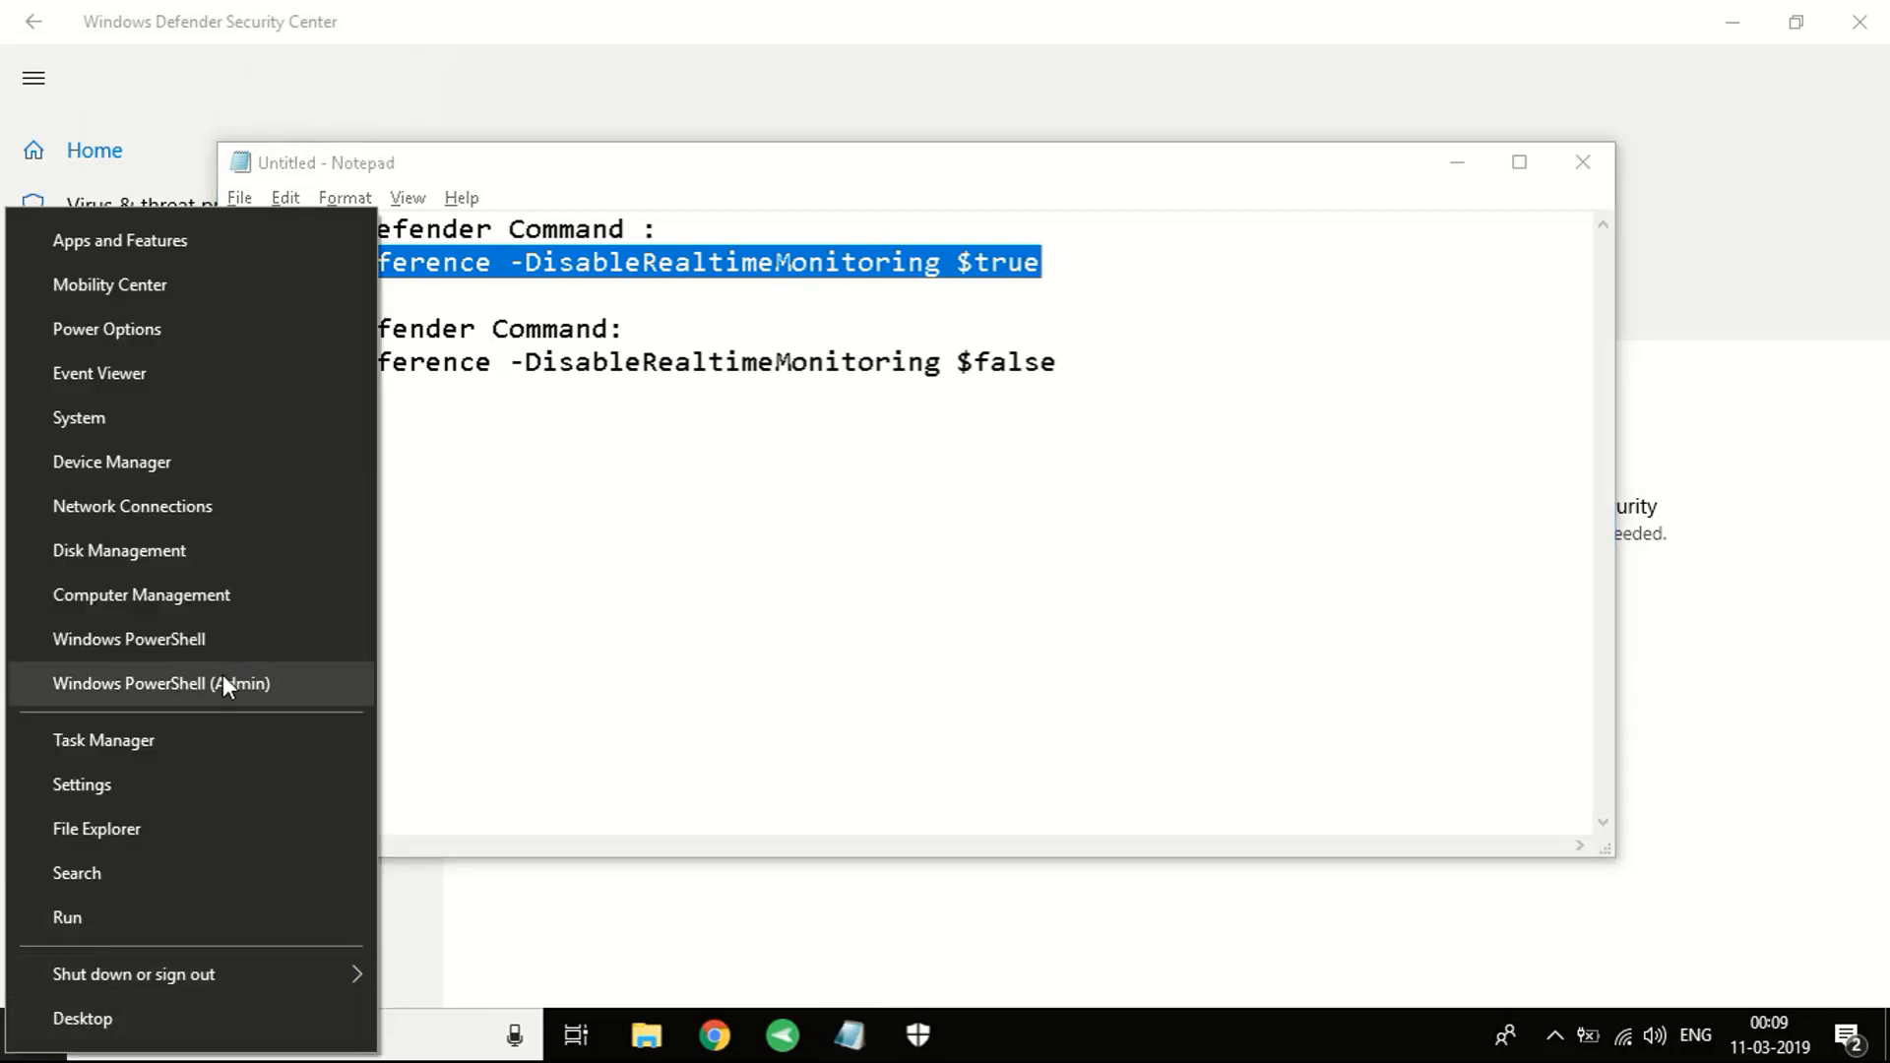
pyautogui.moveTo(114, 699)
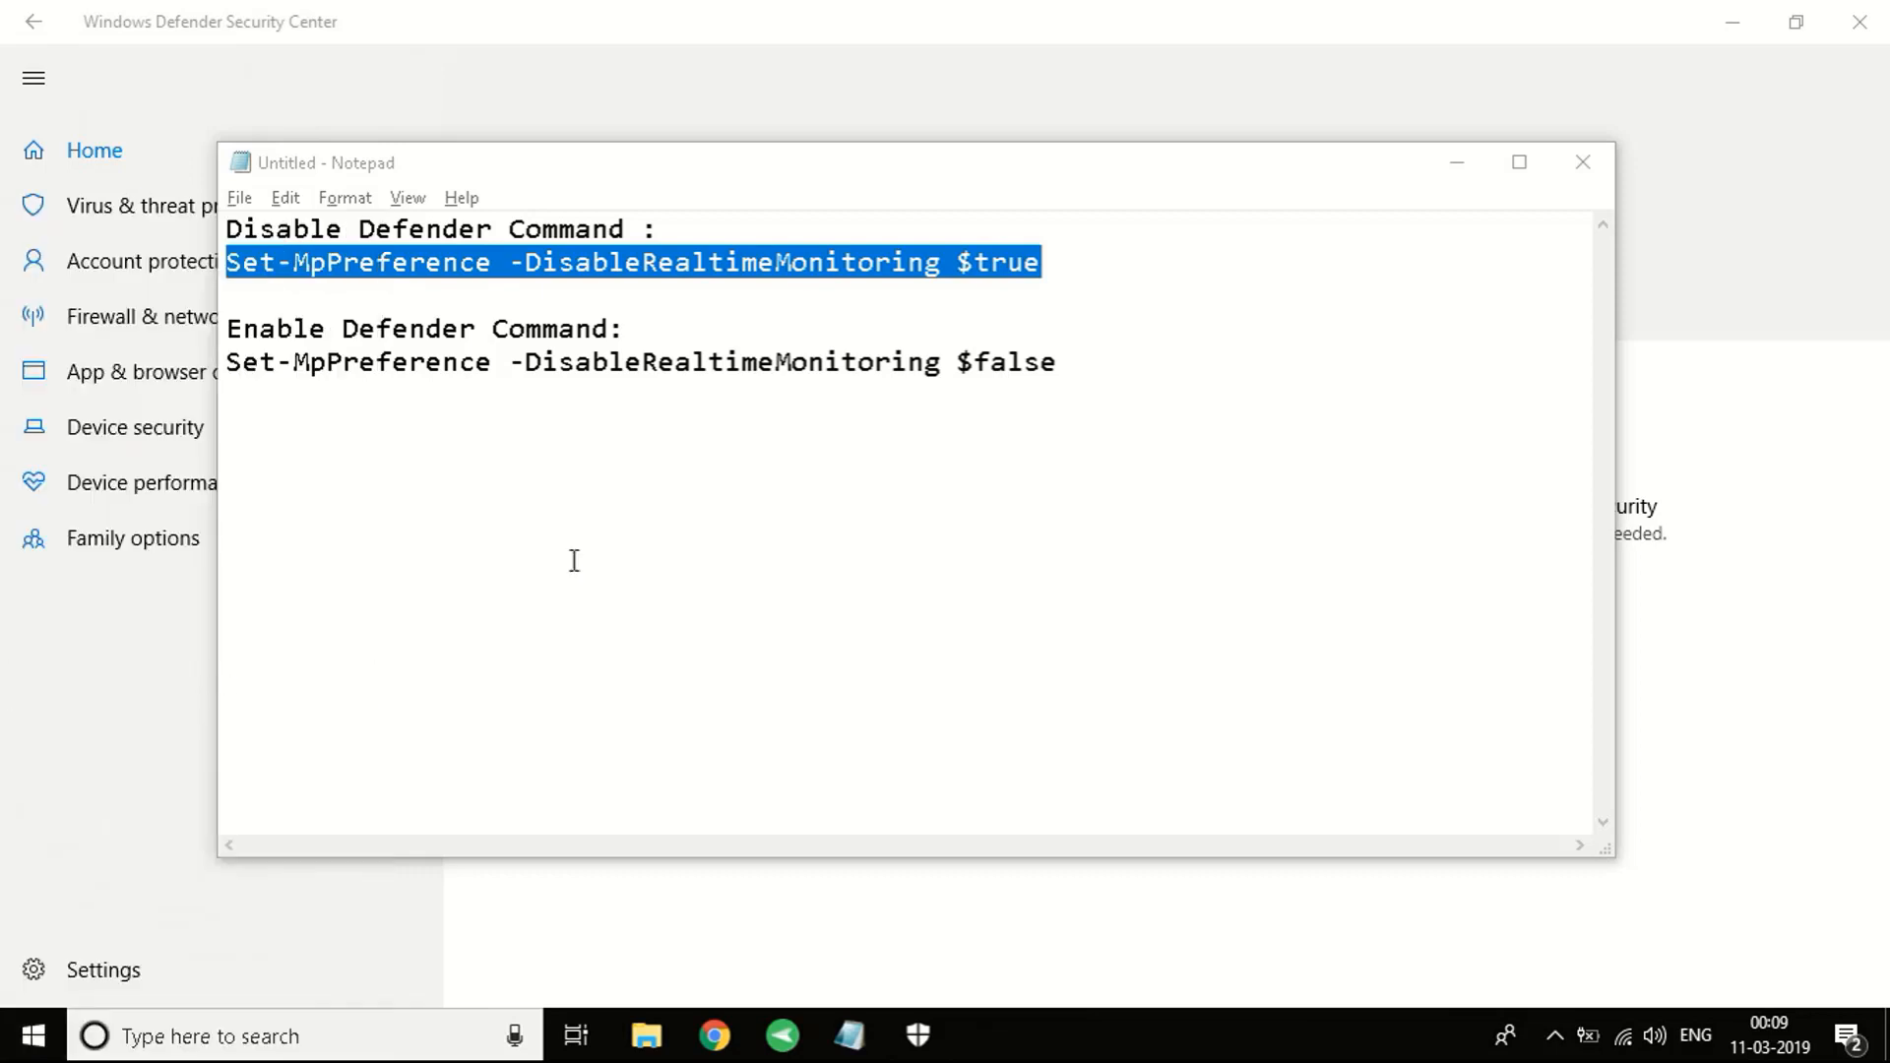
pyautogui.moveTo(809, 696)
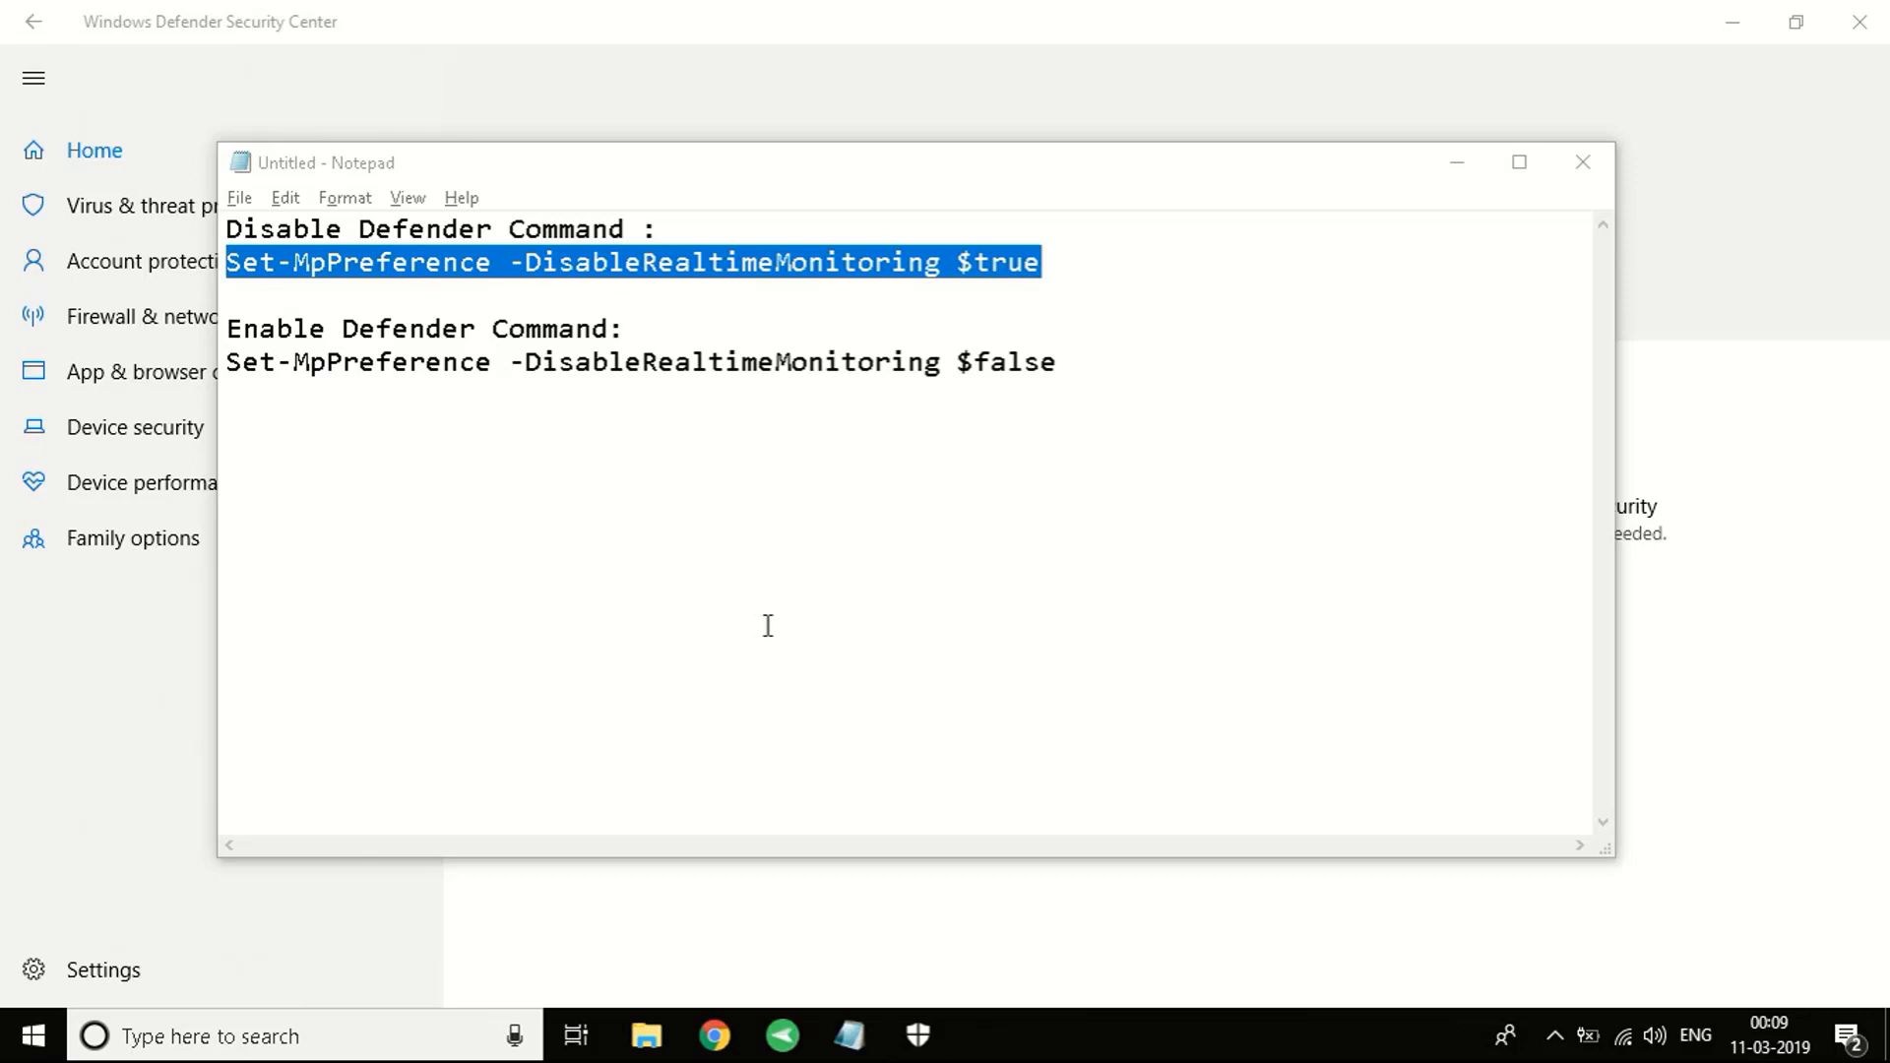
# Open an administrator Windows PowerShell window from the taskbar.
pyautogui.click(985, 1036)
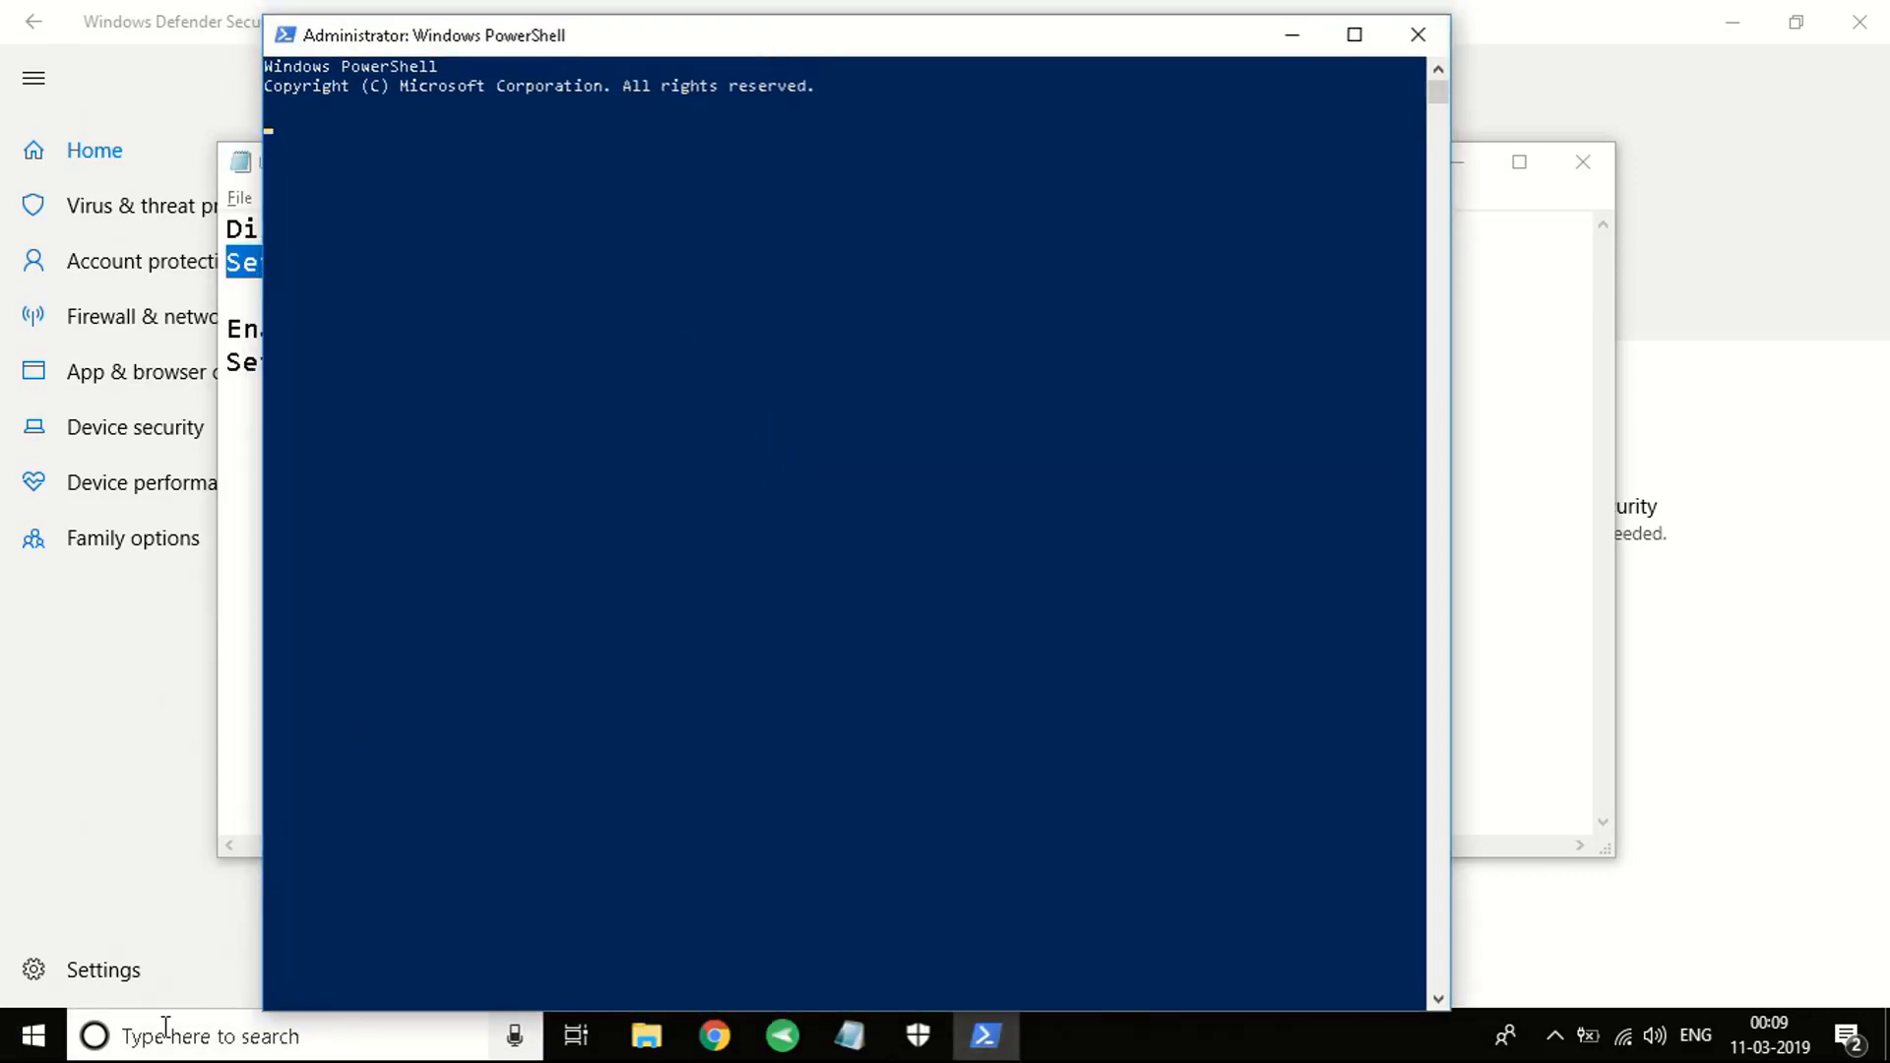
pyautogui.write('powershe')
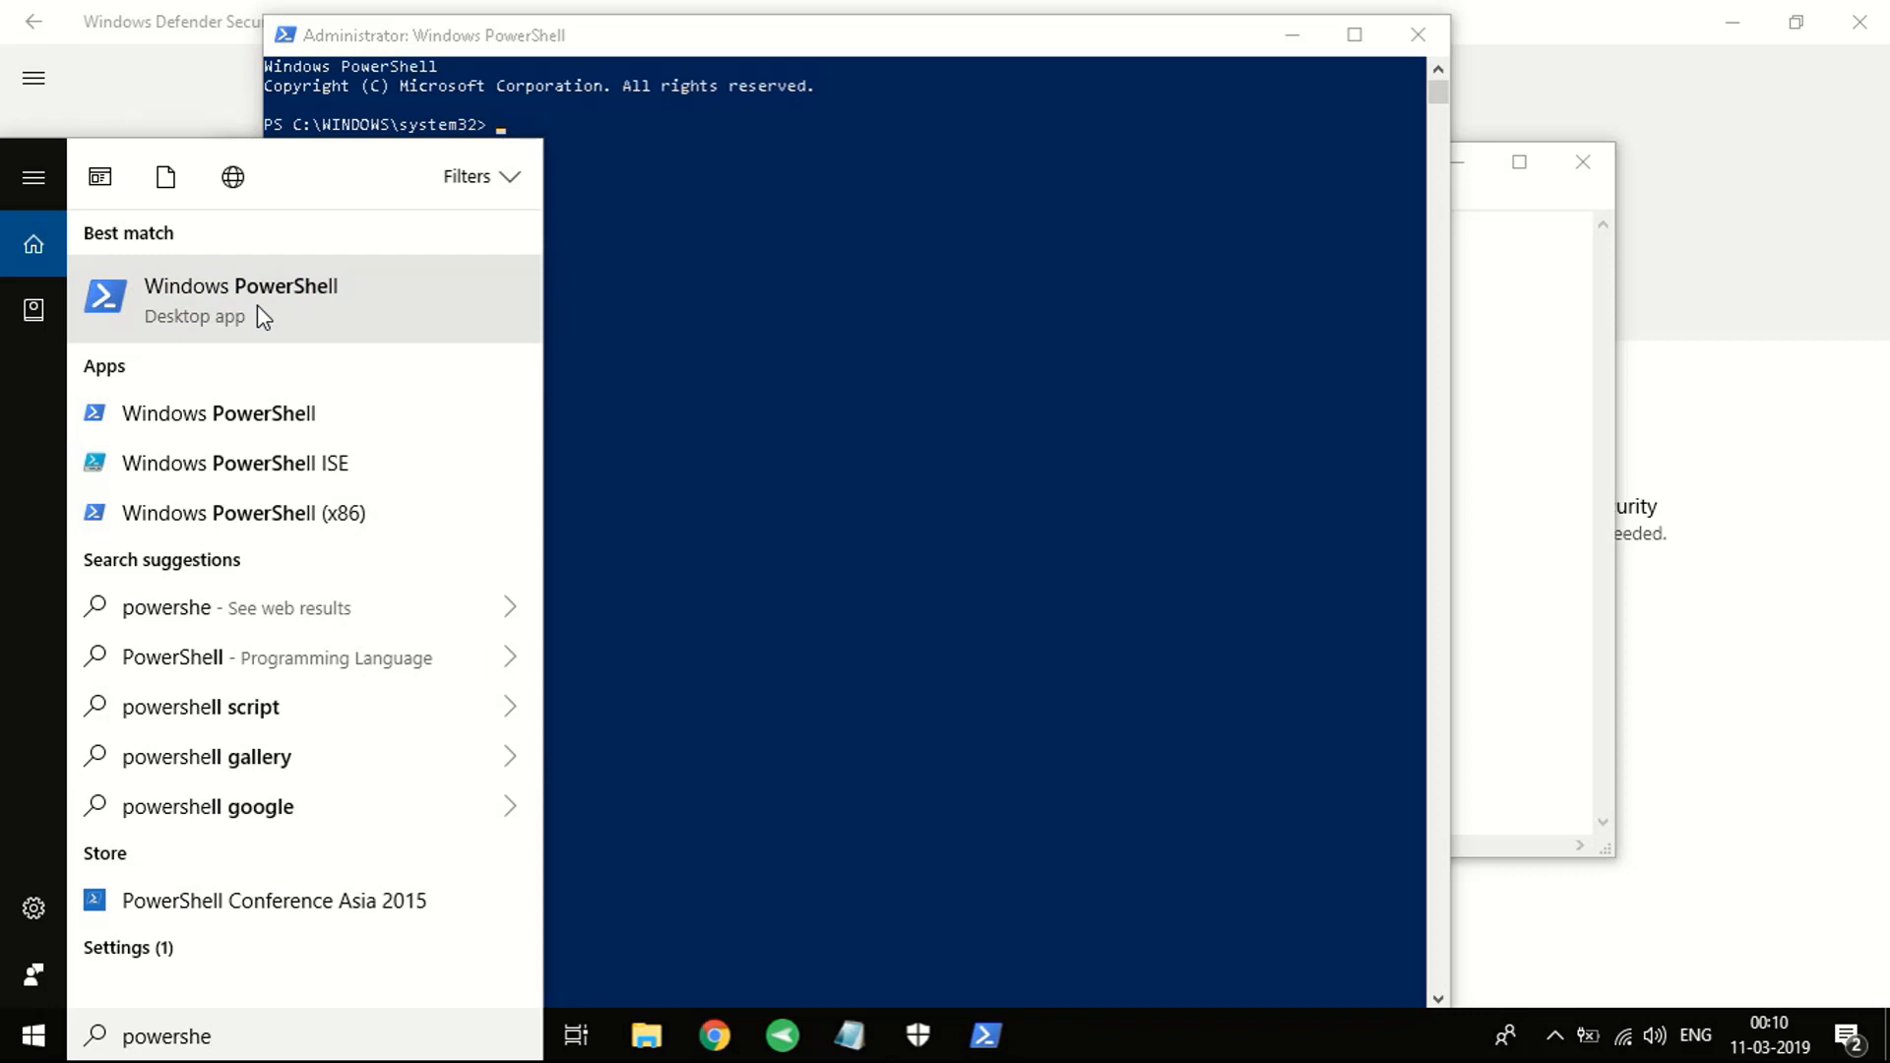
pyautogui.rightClick(240, 299)
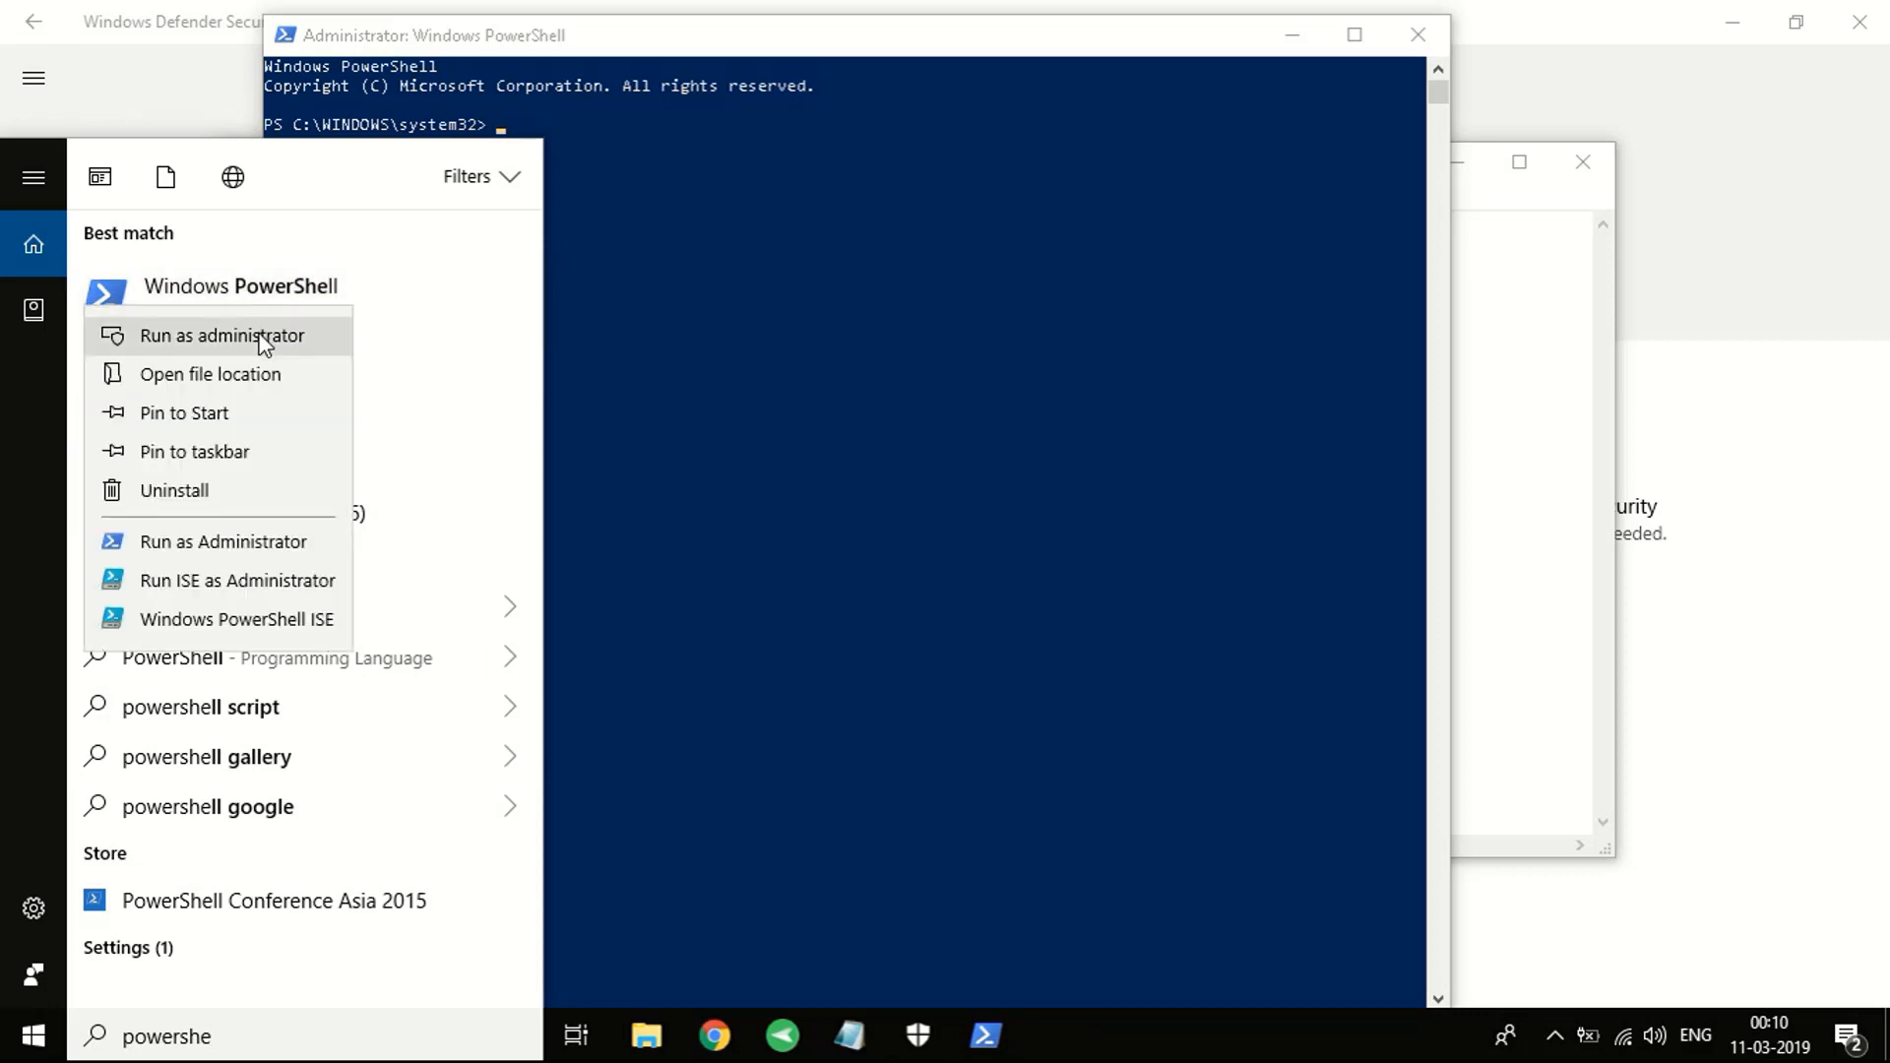
pyautogui.moveTo(229, 342)
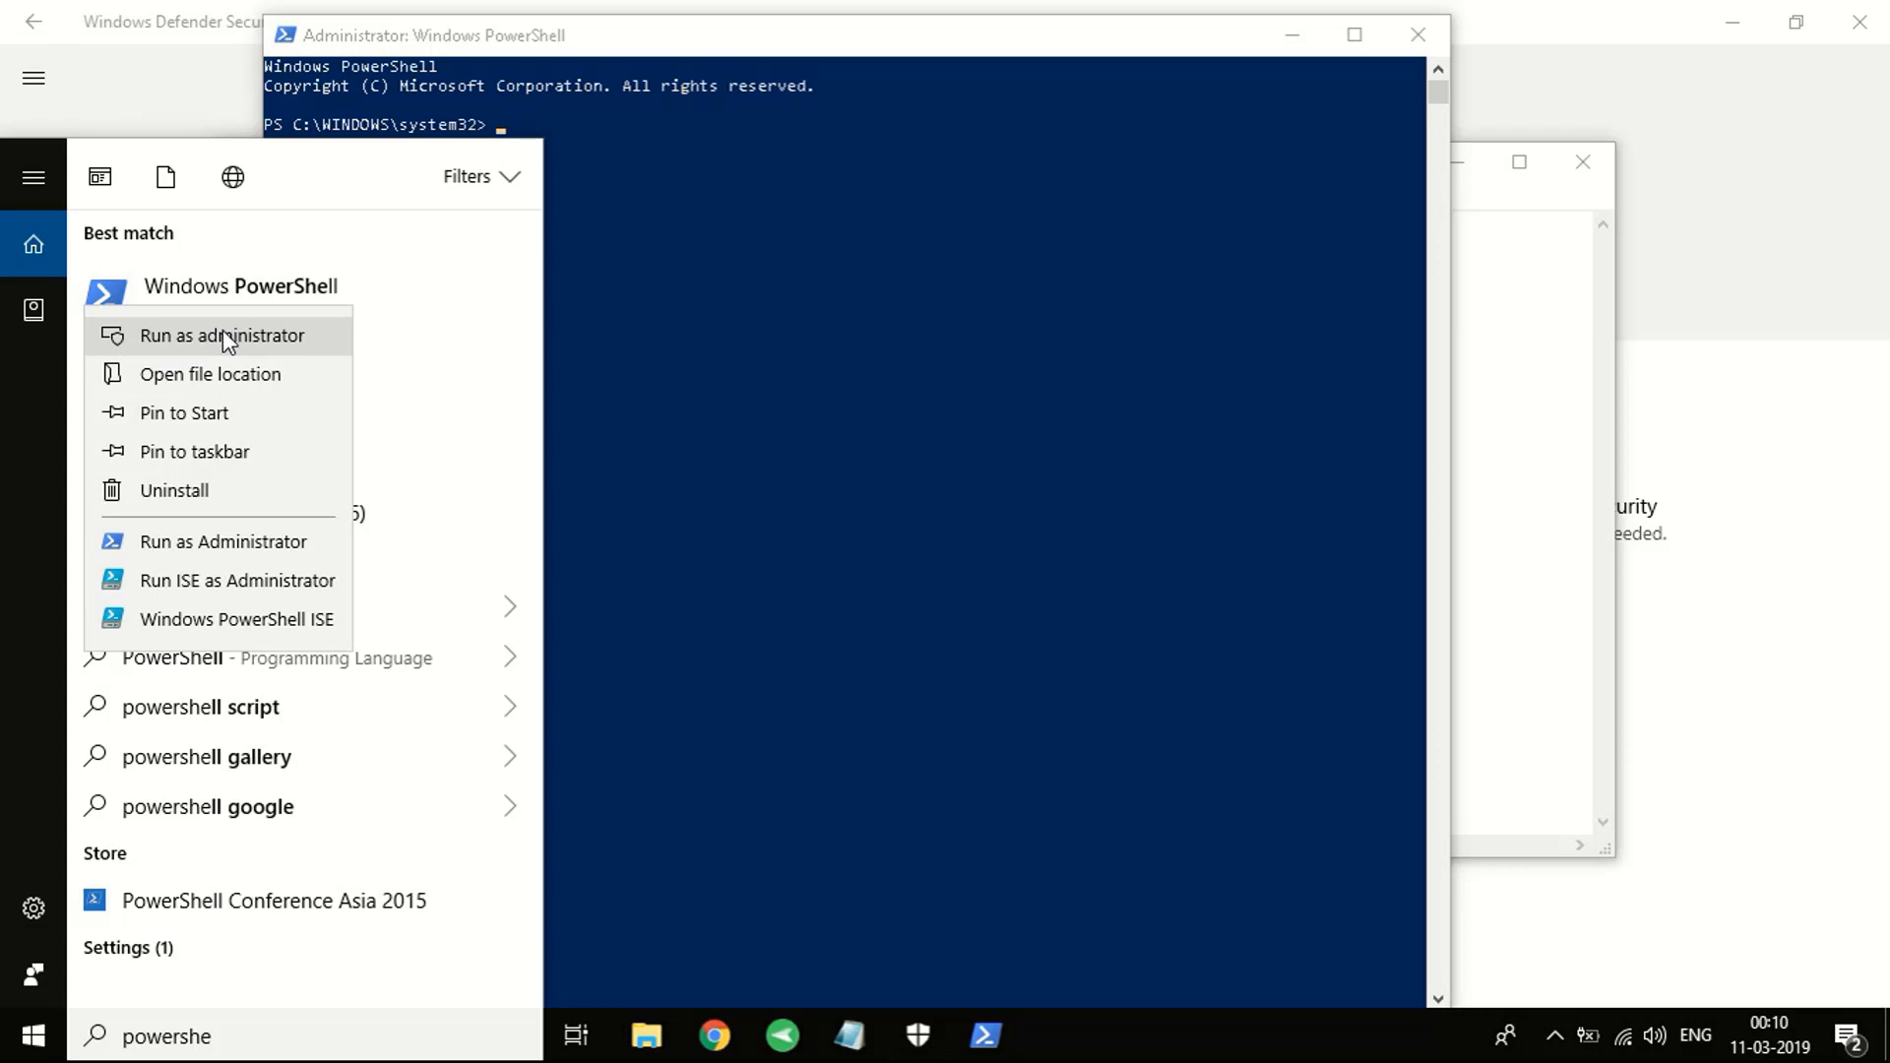
pyautogui.moveTo(549, 339)
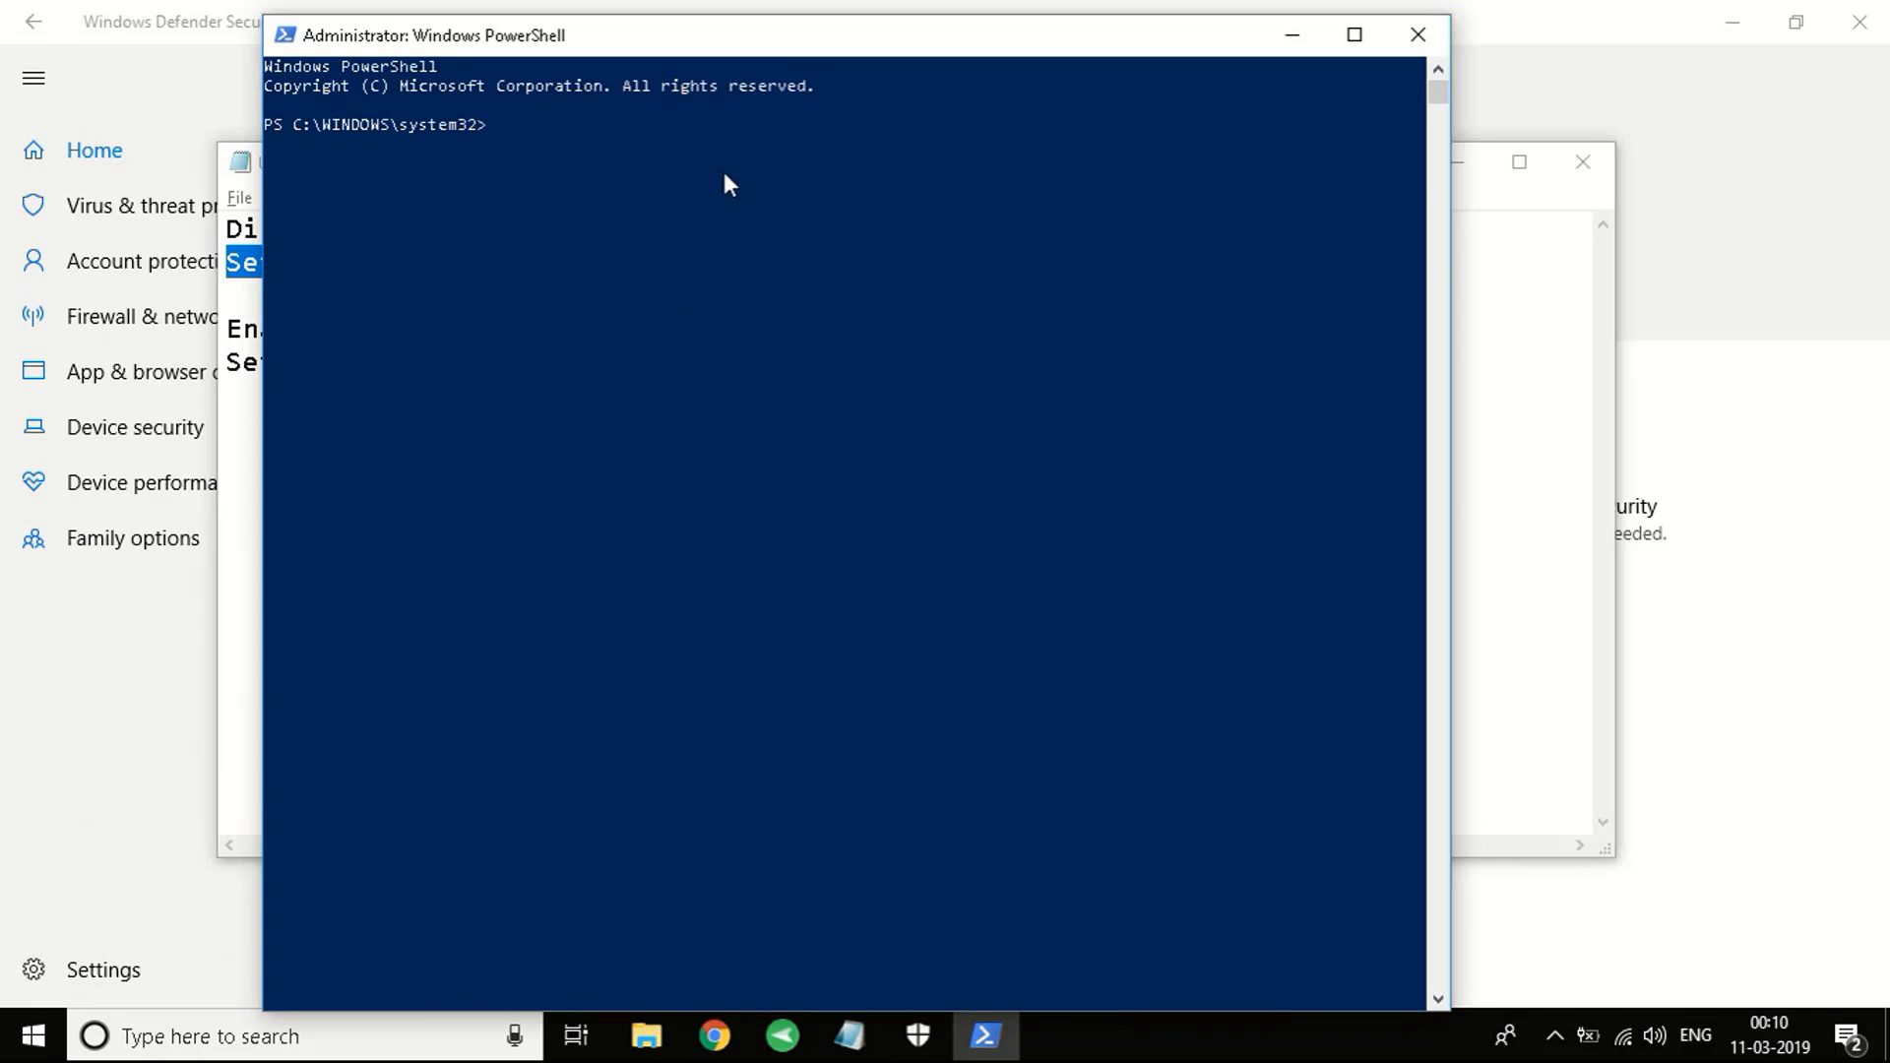
pyautogui.moveTo(247, 162)
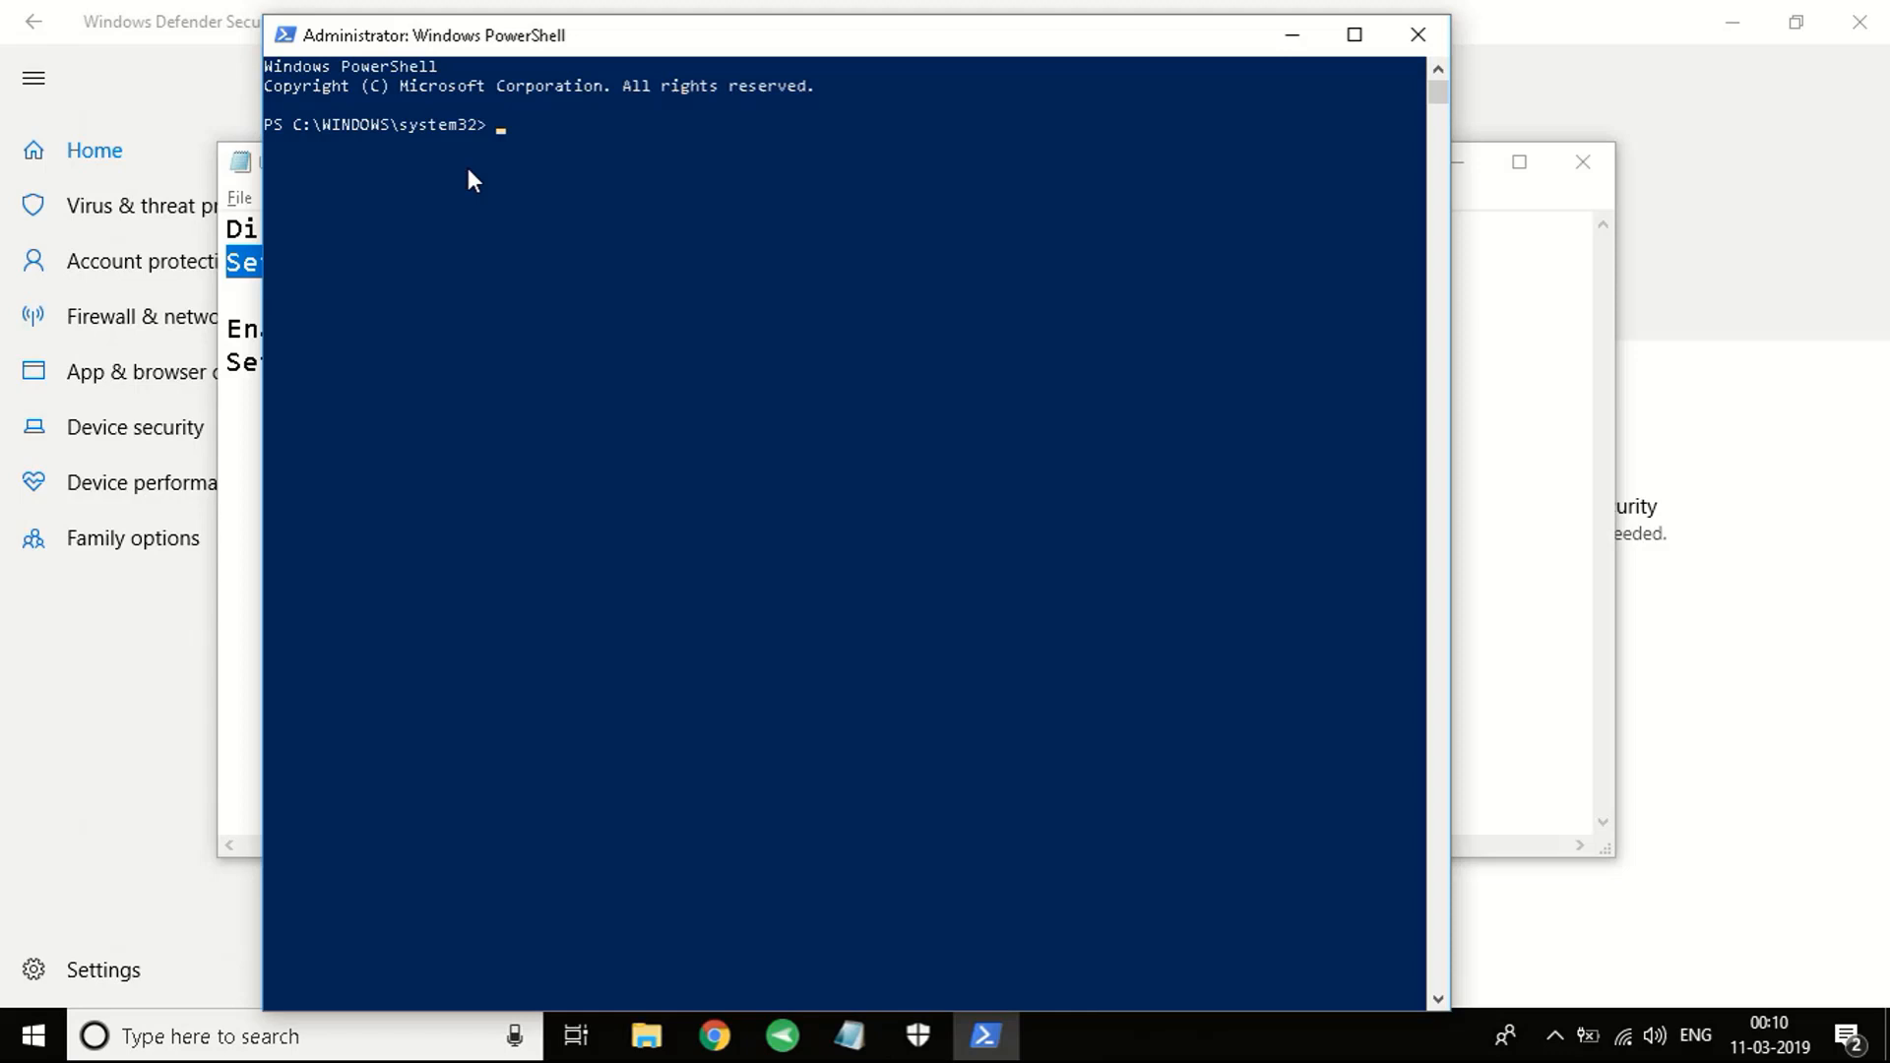
pyautogui.moveTo(705, 43)
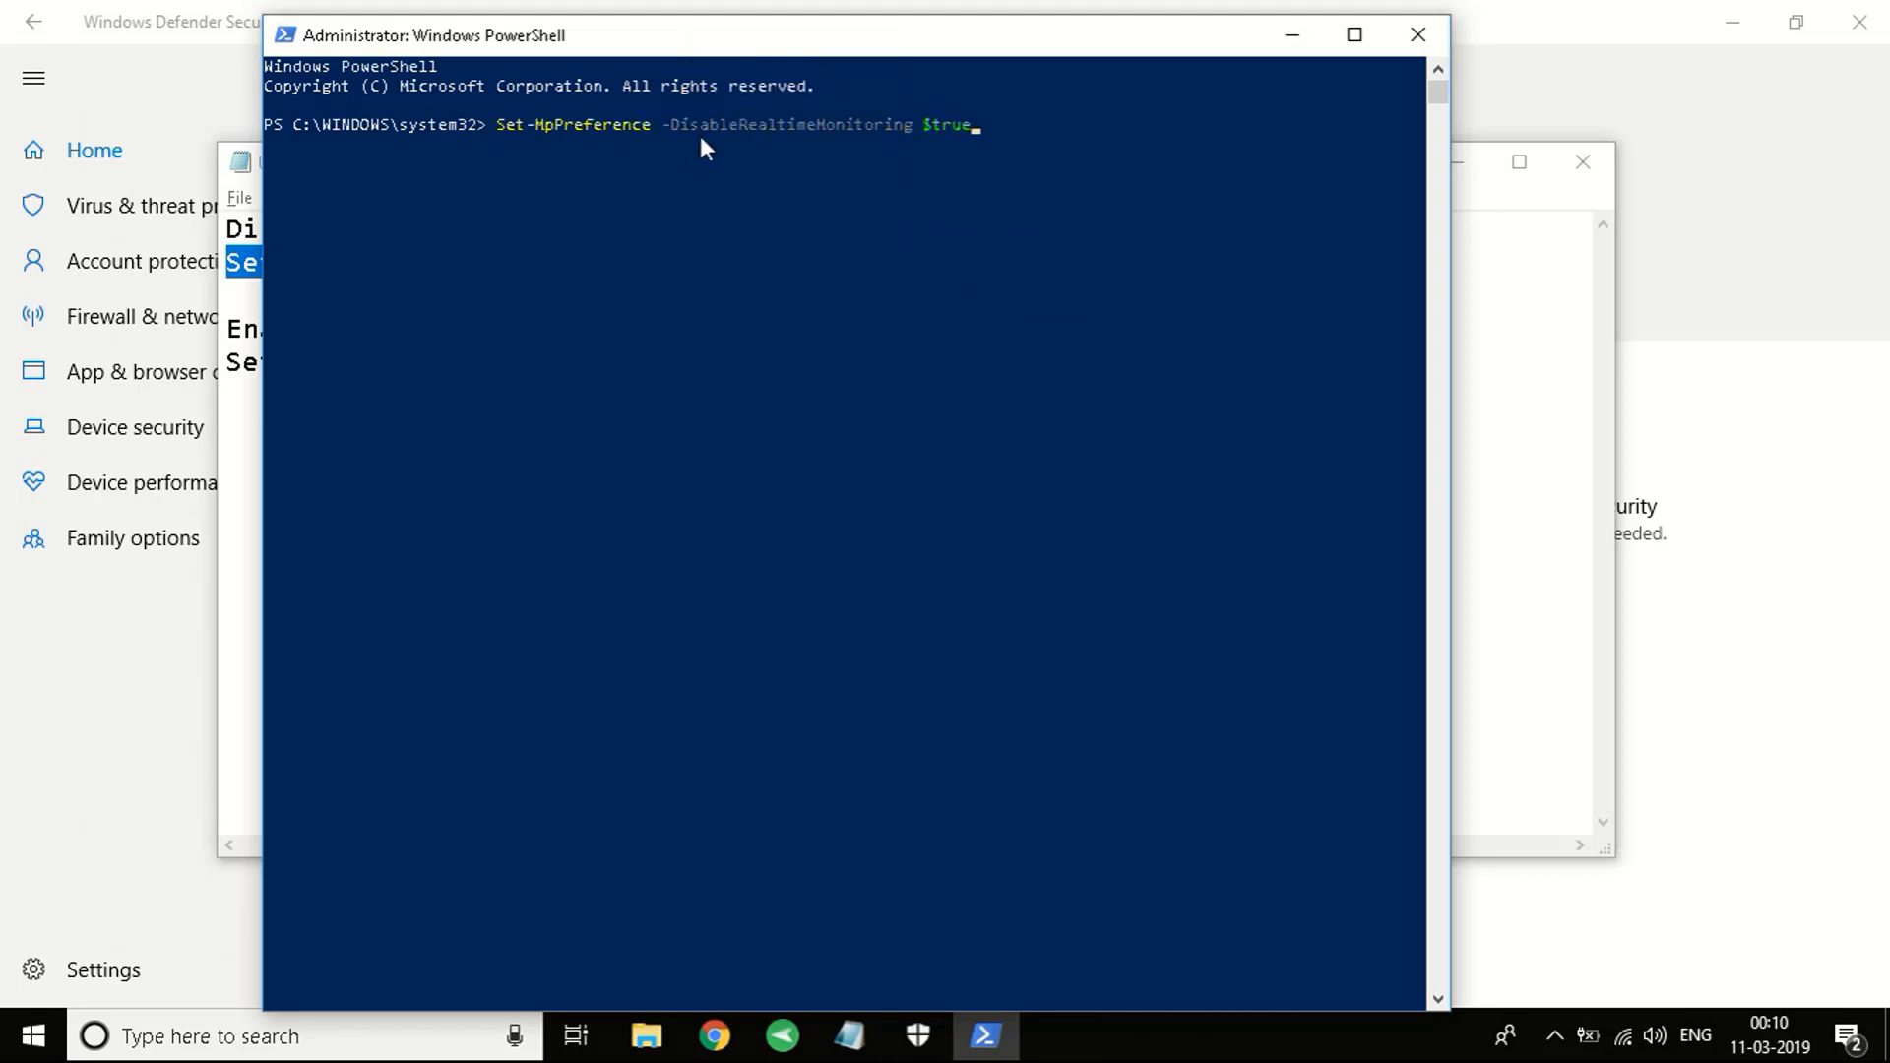
pyautogui.moveTo(810, 150)
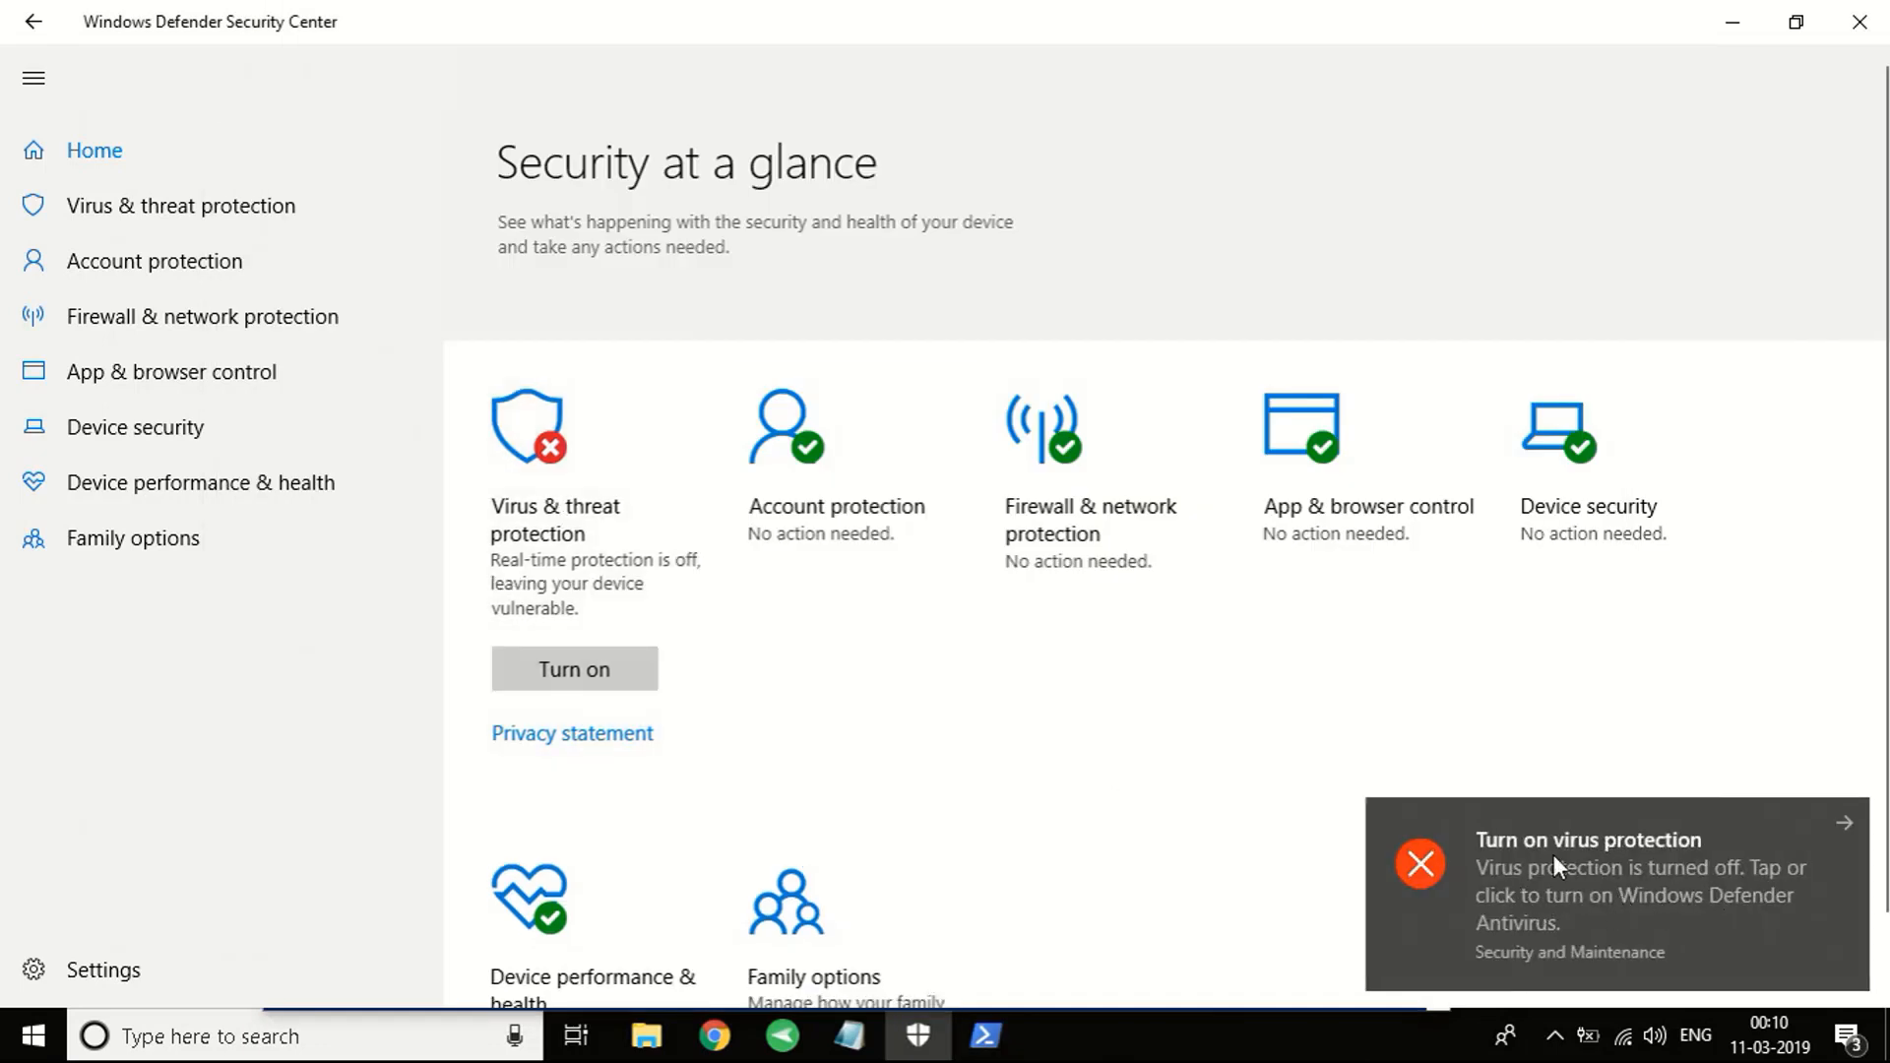
pyautogui.moveTo(1567, 871)
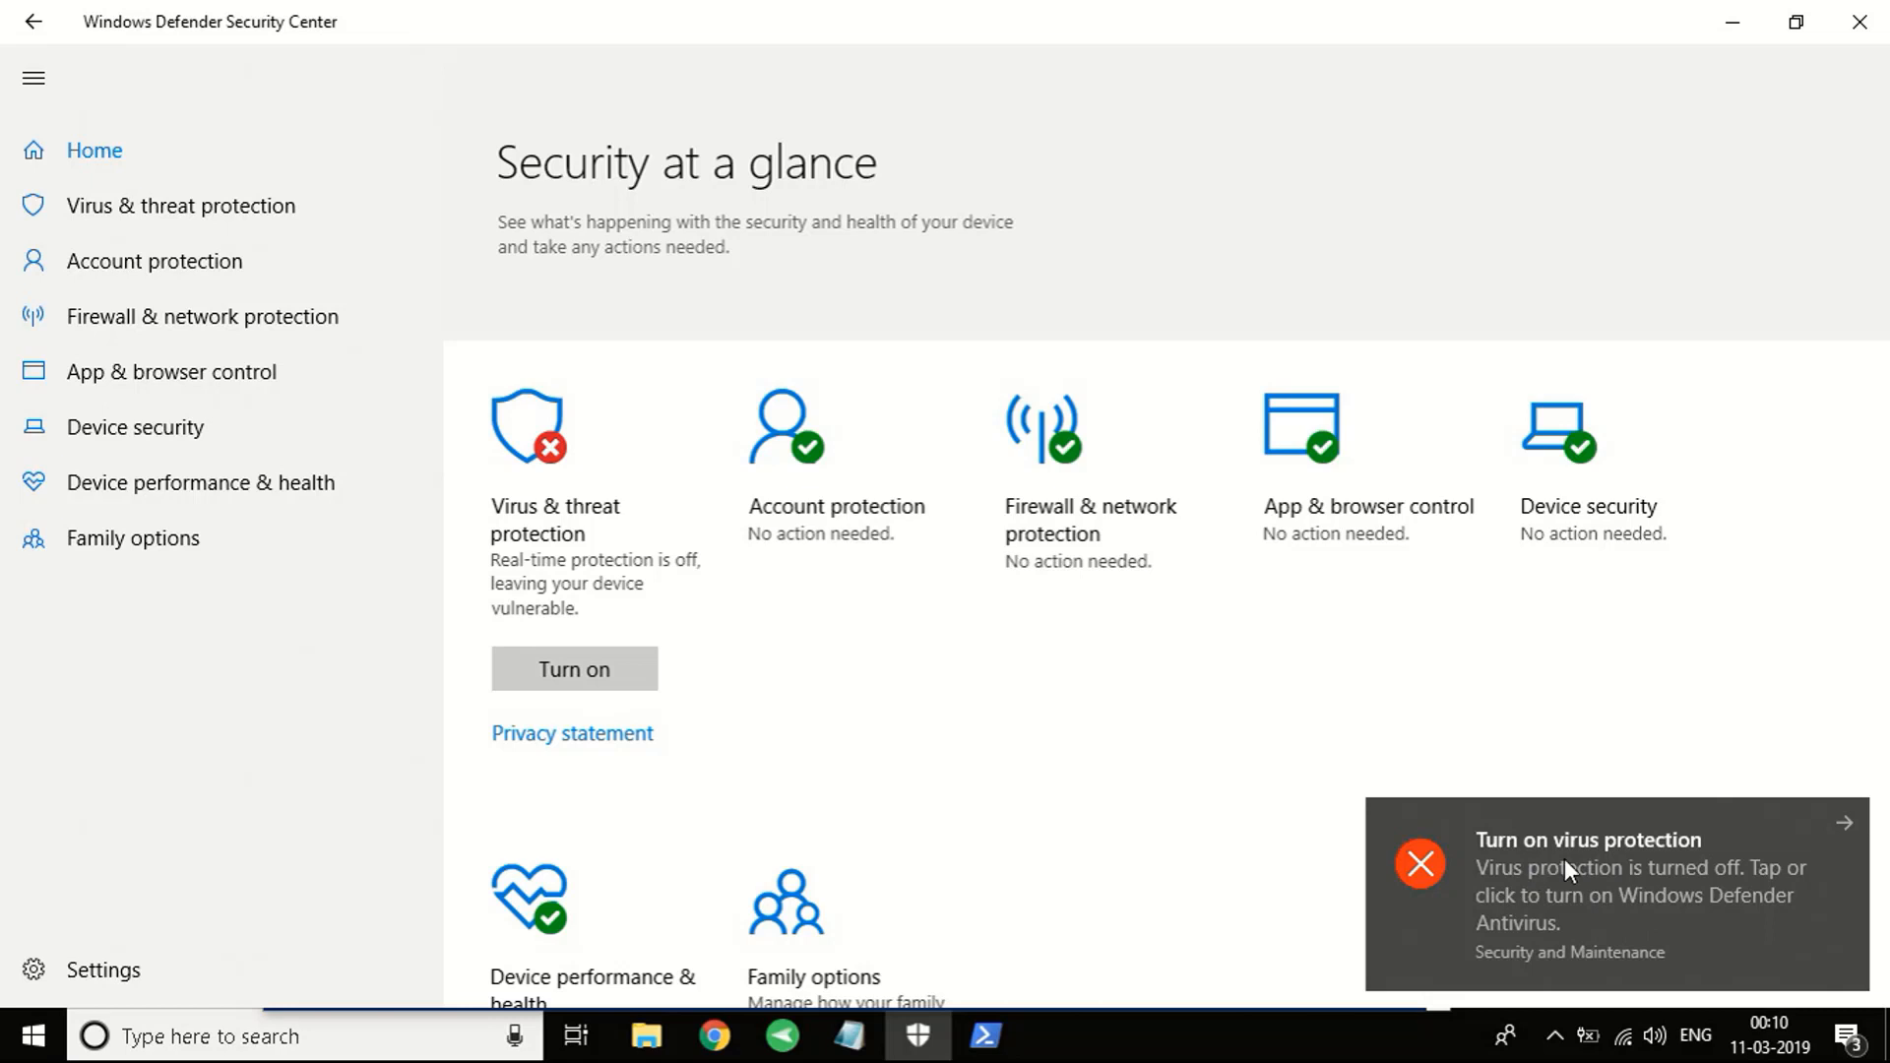
pyautogui.moveTo(1615, 870)
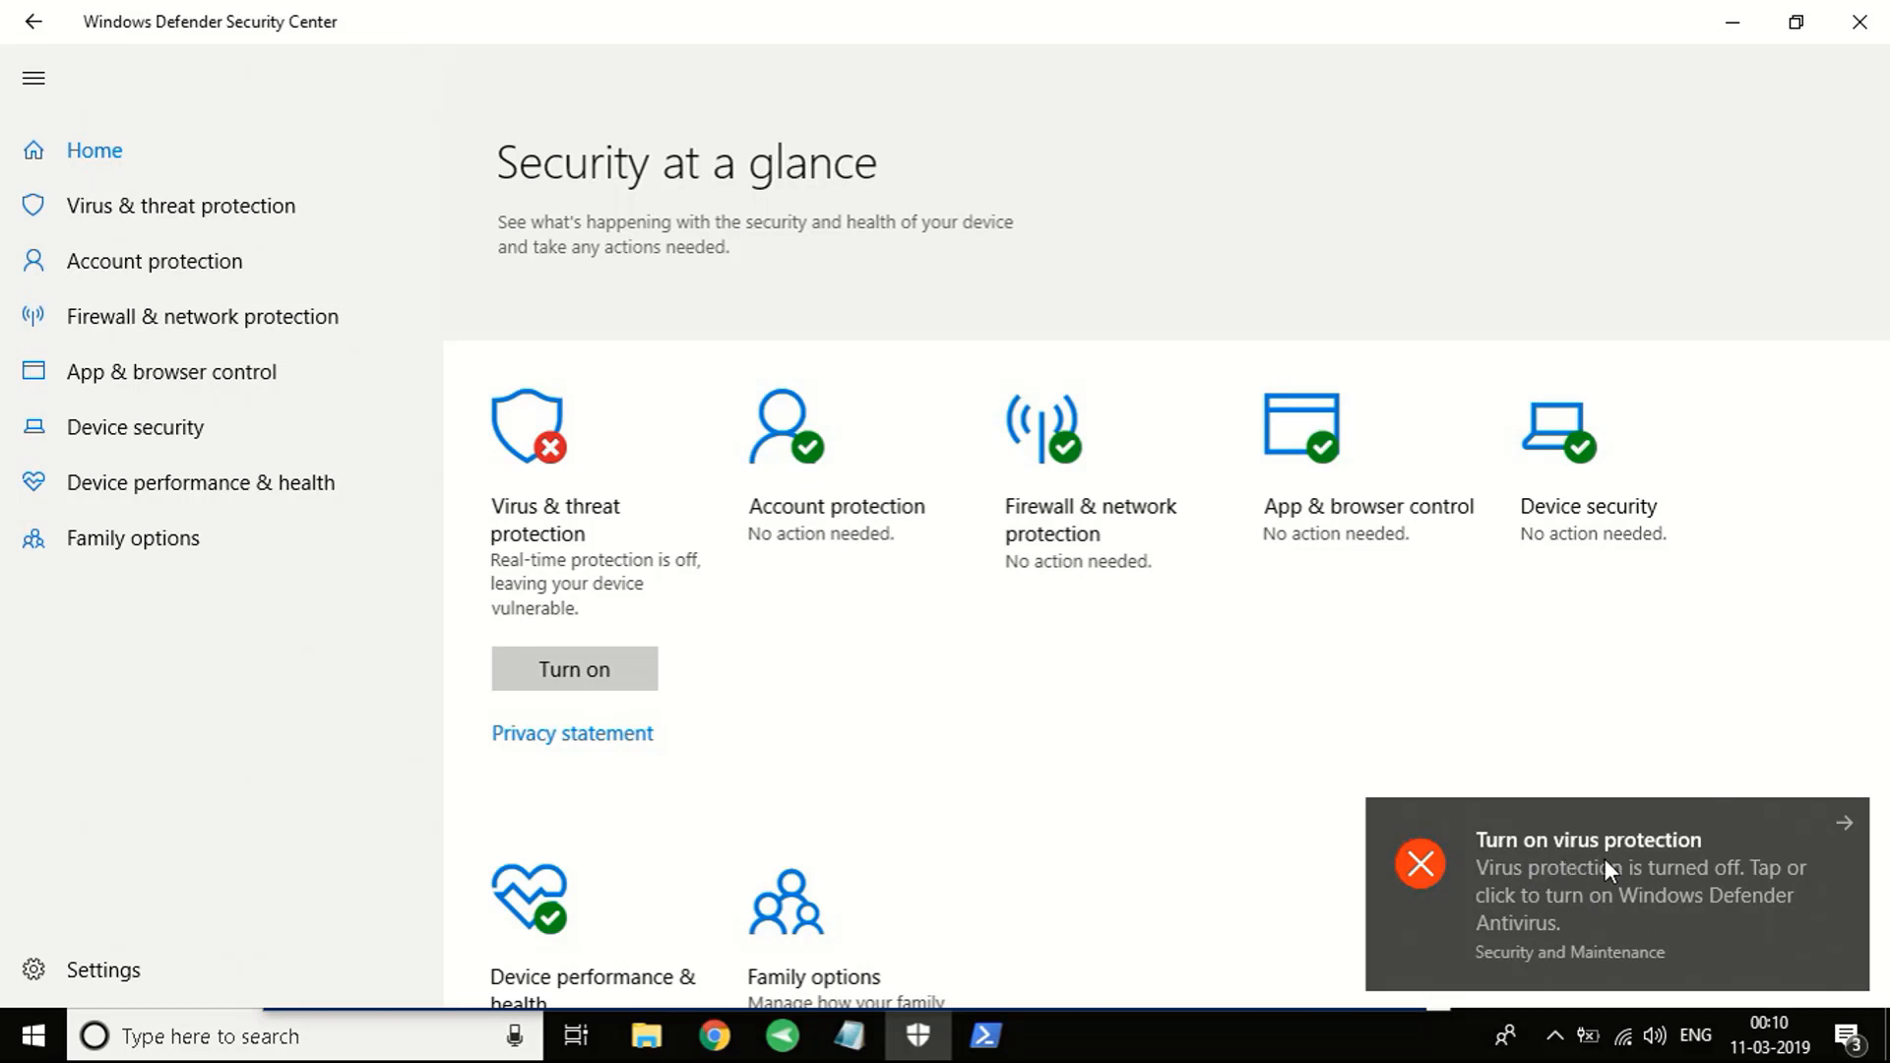
pyautogui.moveTo(1481, 890)
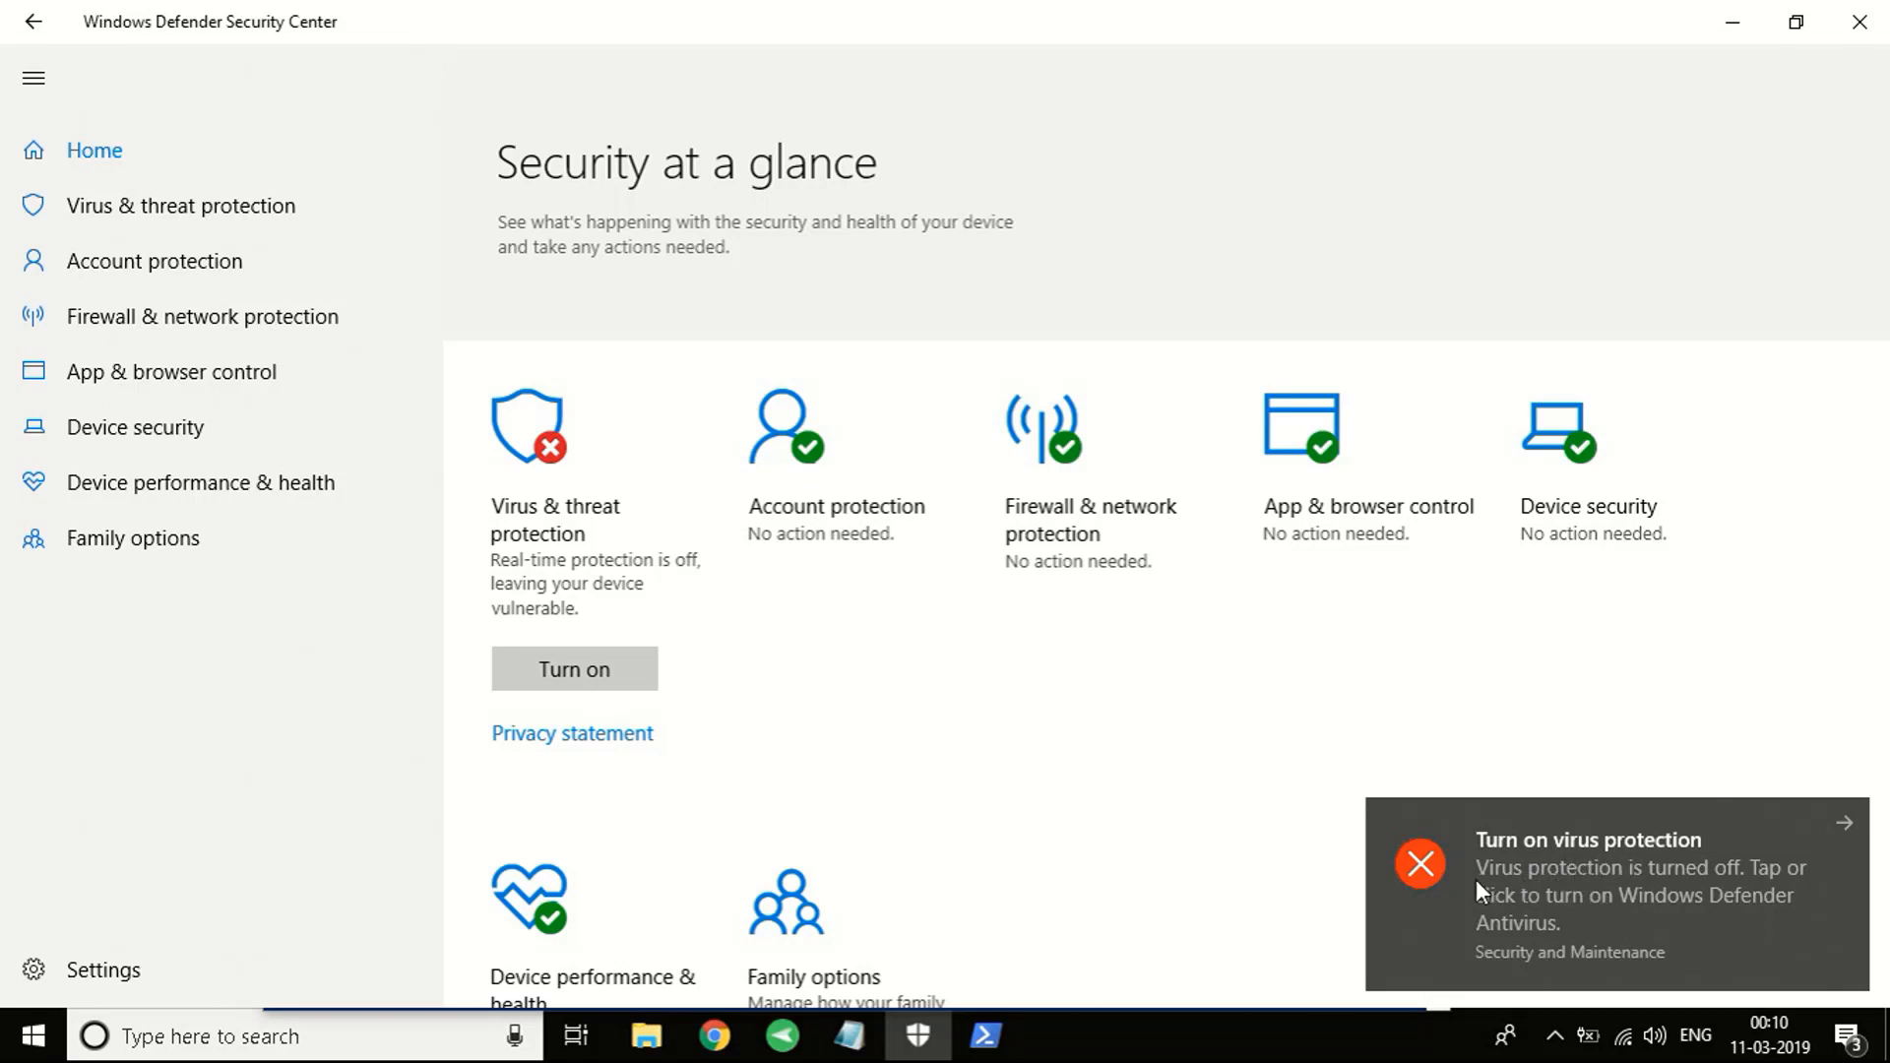
pyautogui.moveTo(1563, 856)
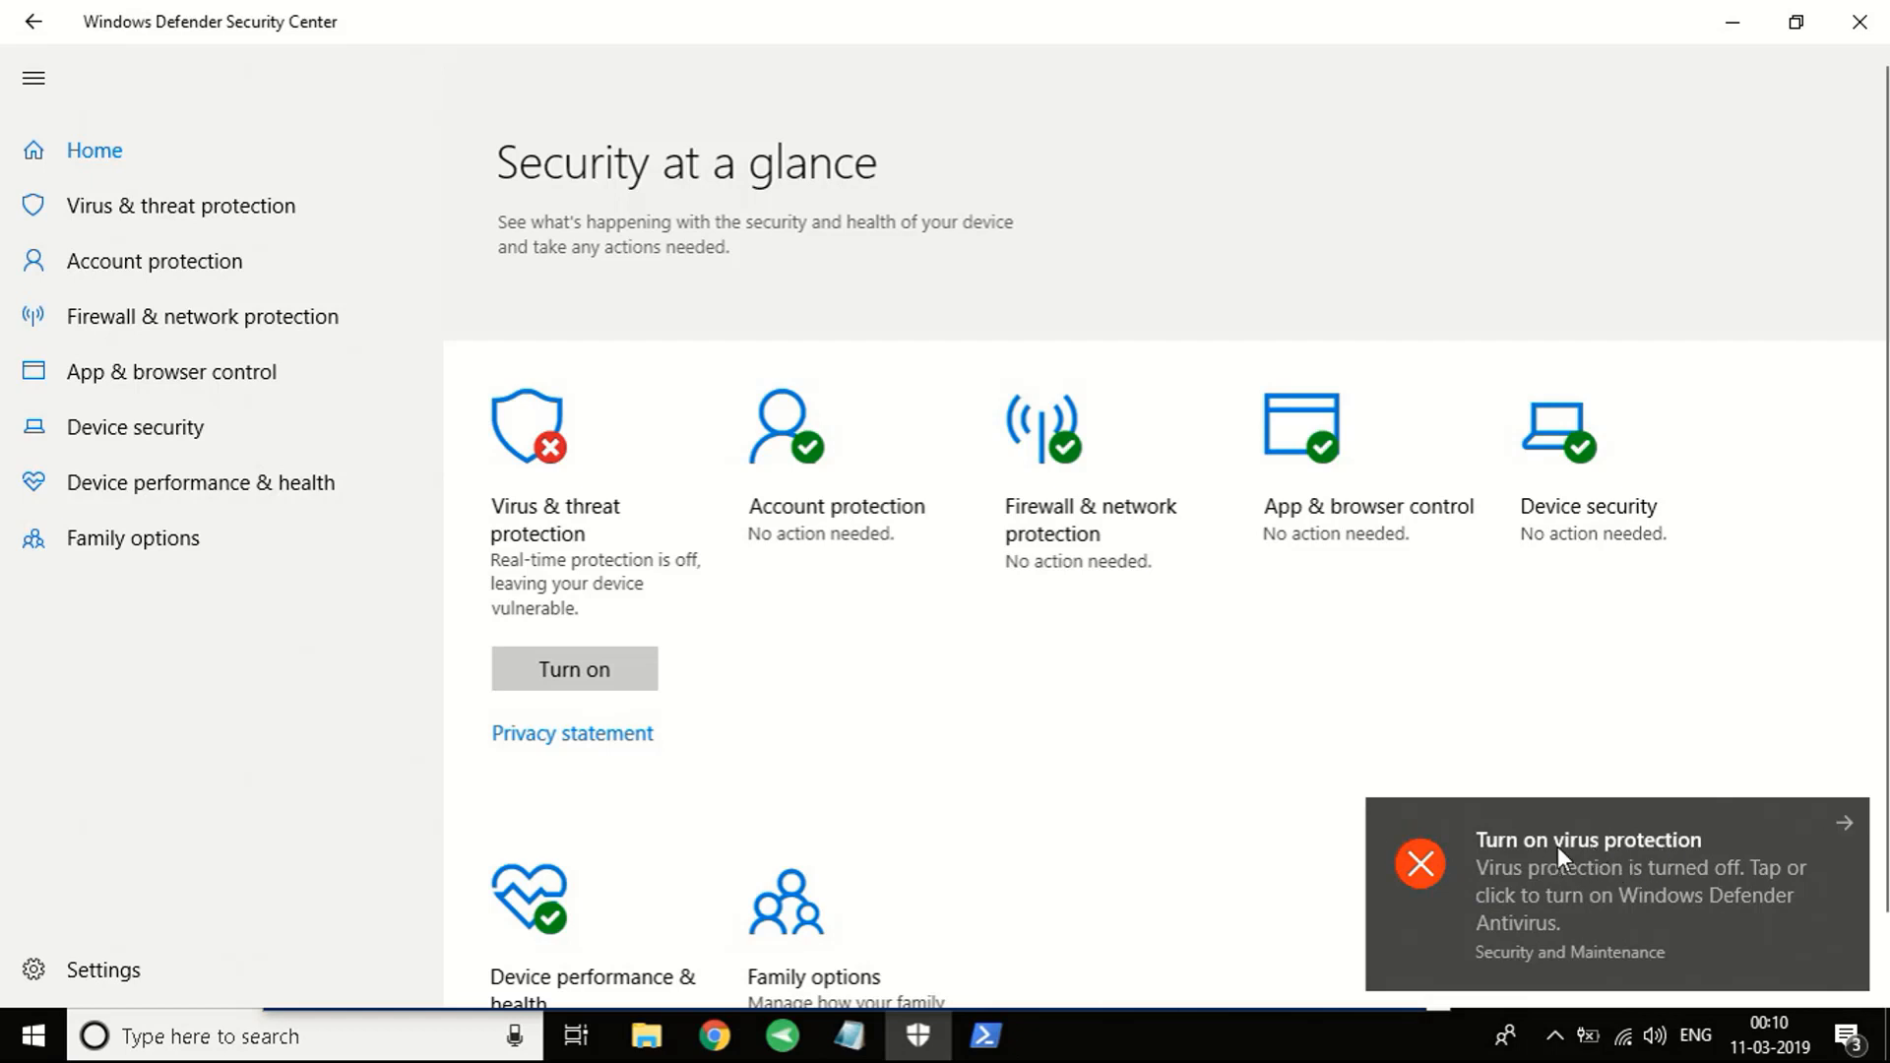
pyautogui.moveTo(1312, 822)
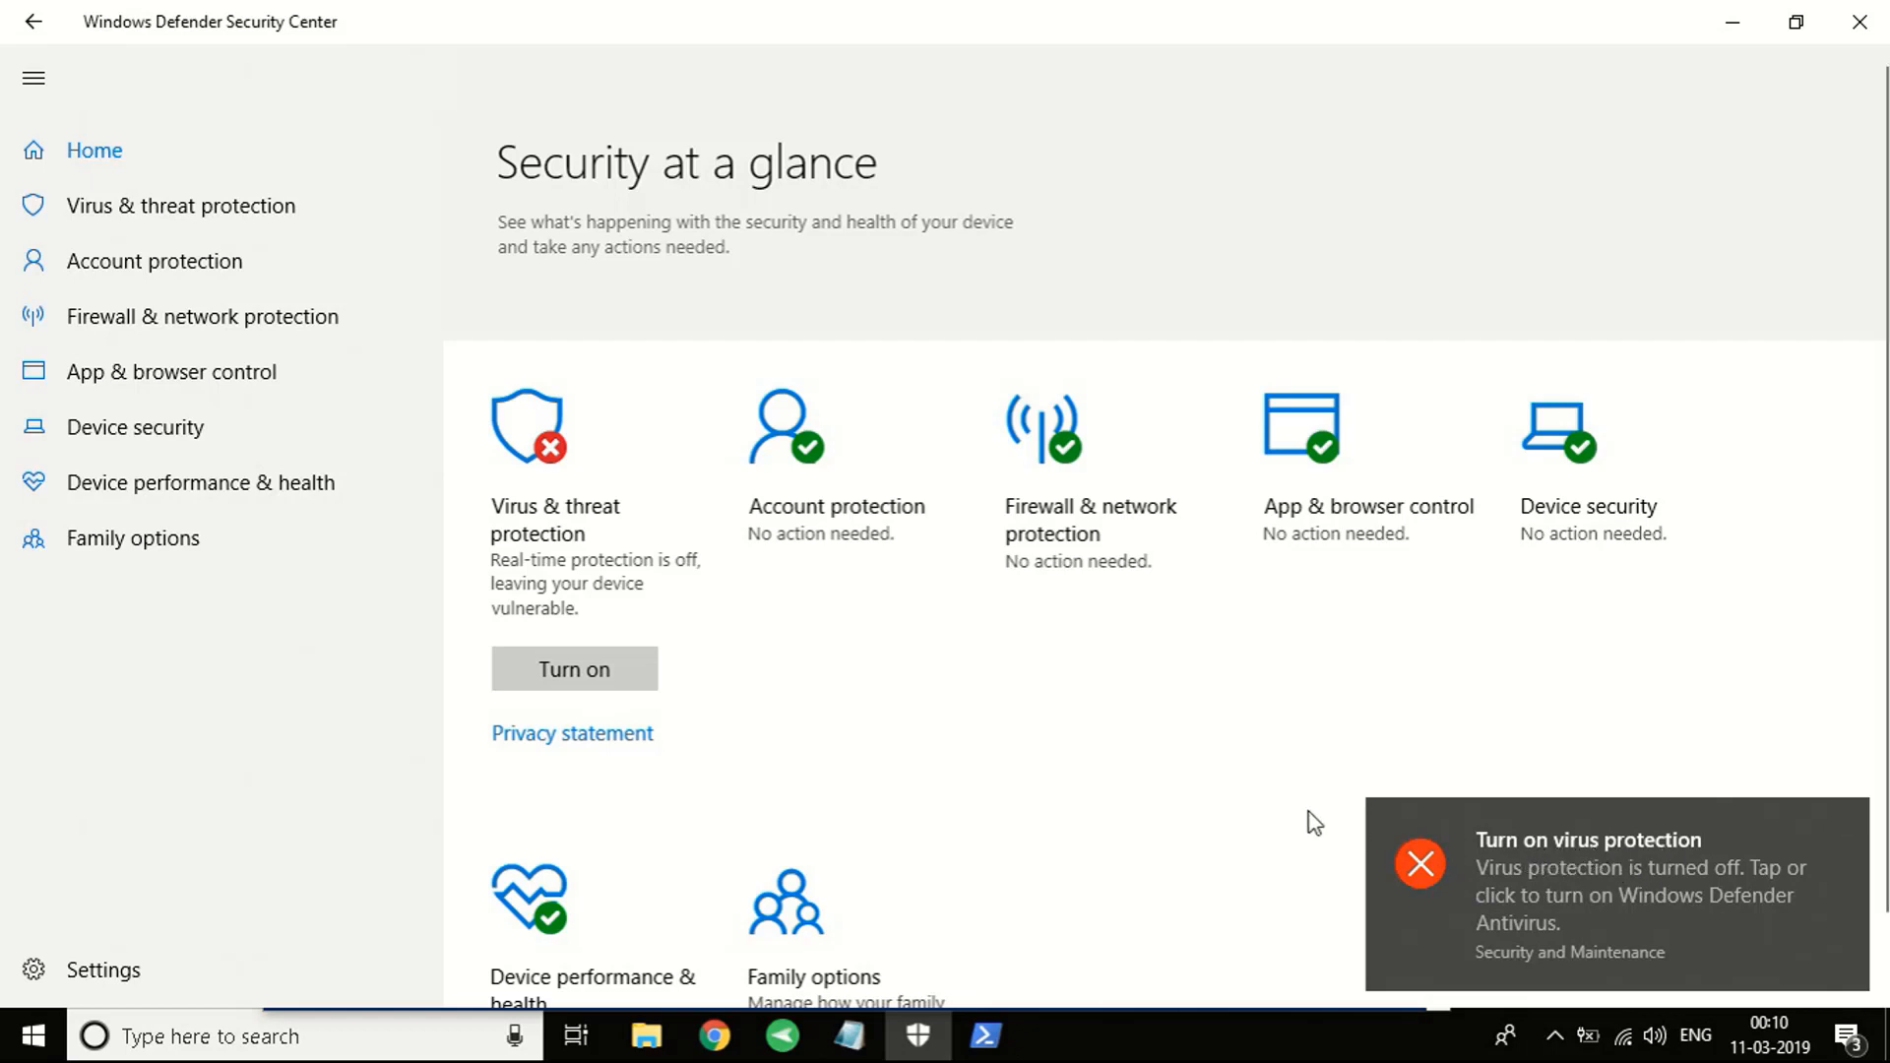
pyautogui.moveTo(1408, 840)
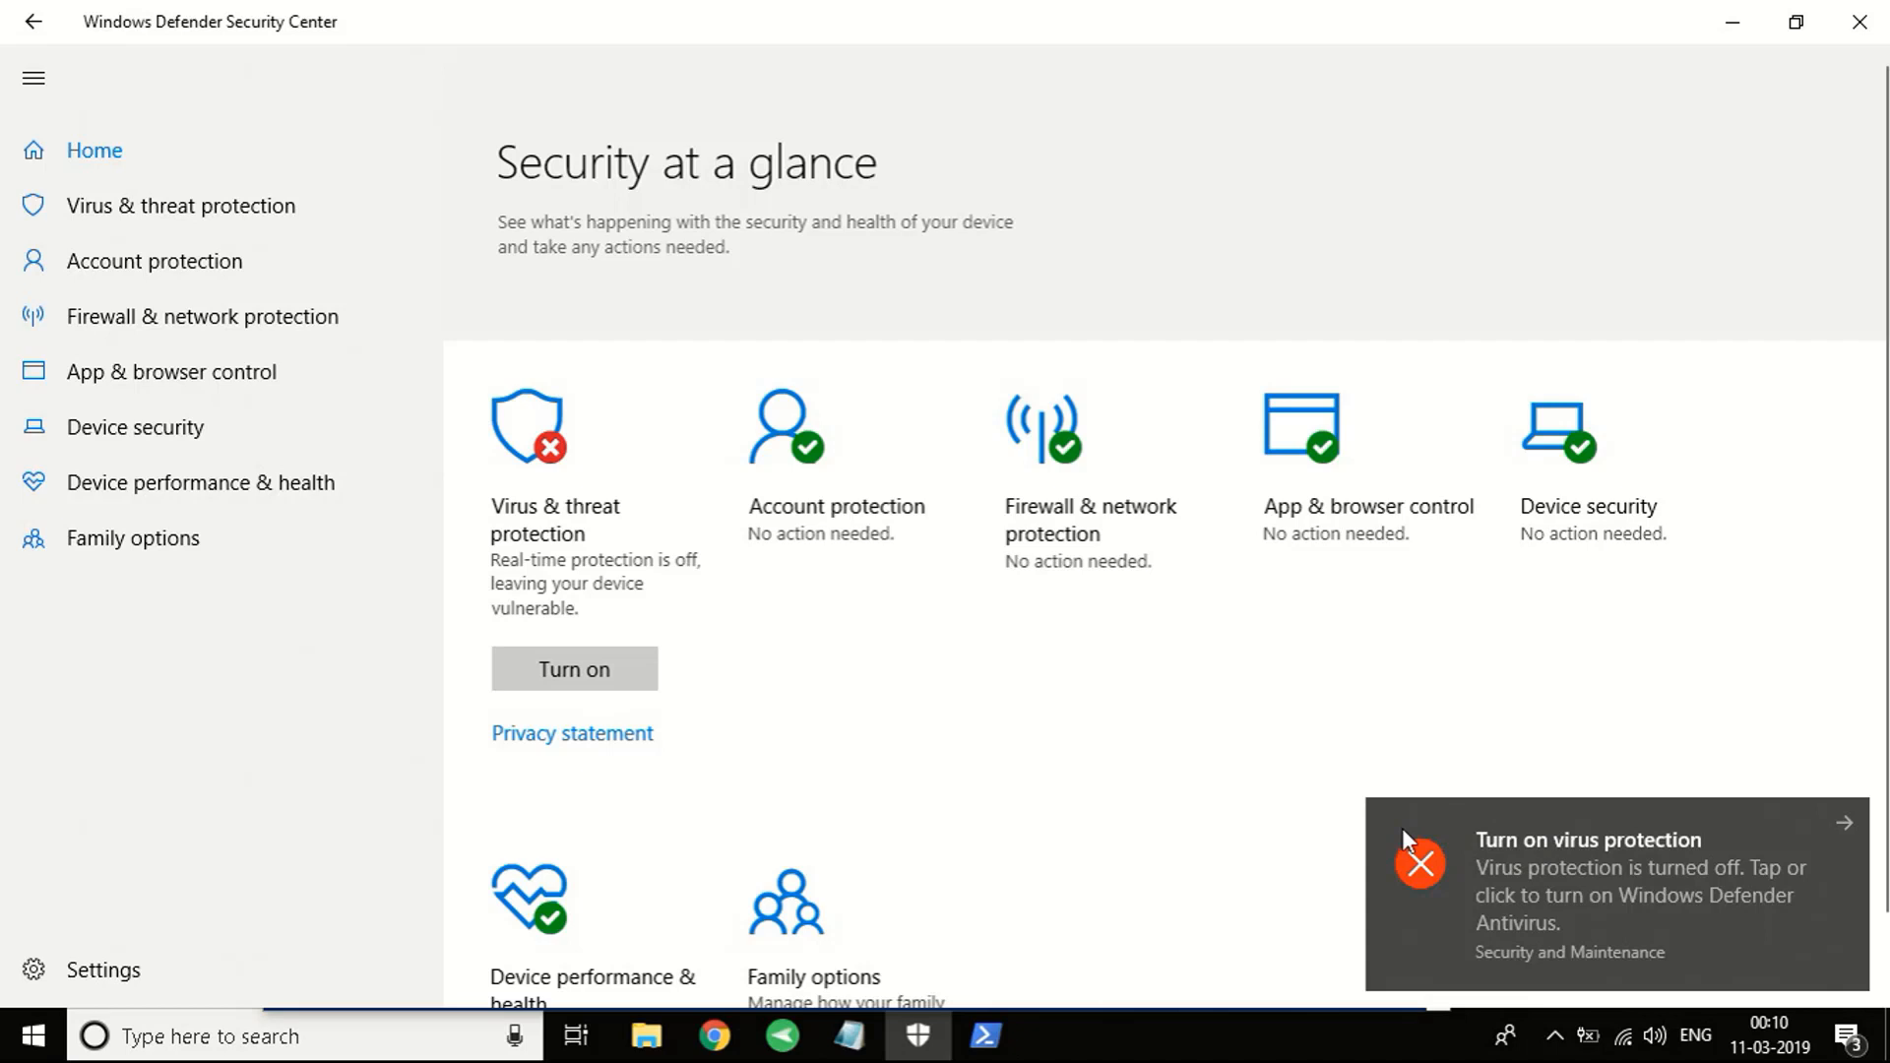
pyautogui.moveTo(785, 639)
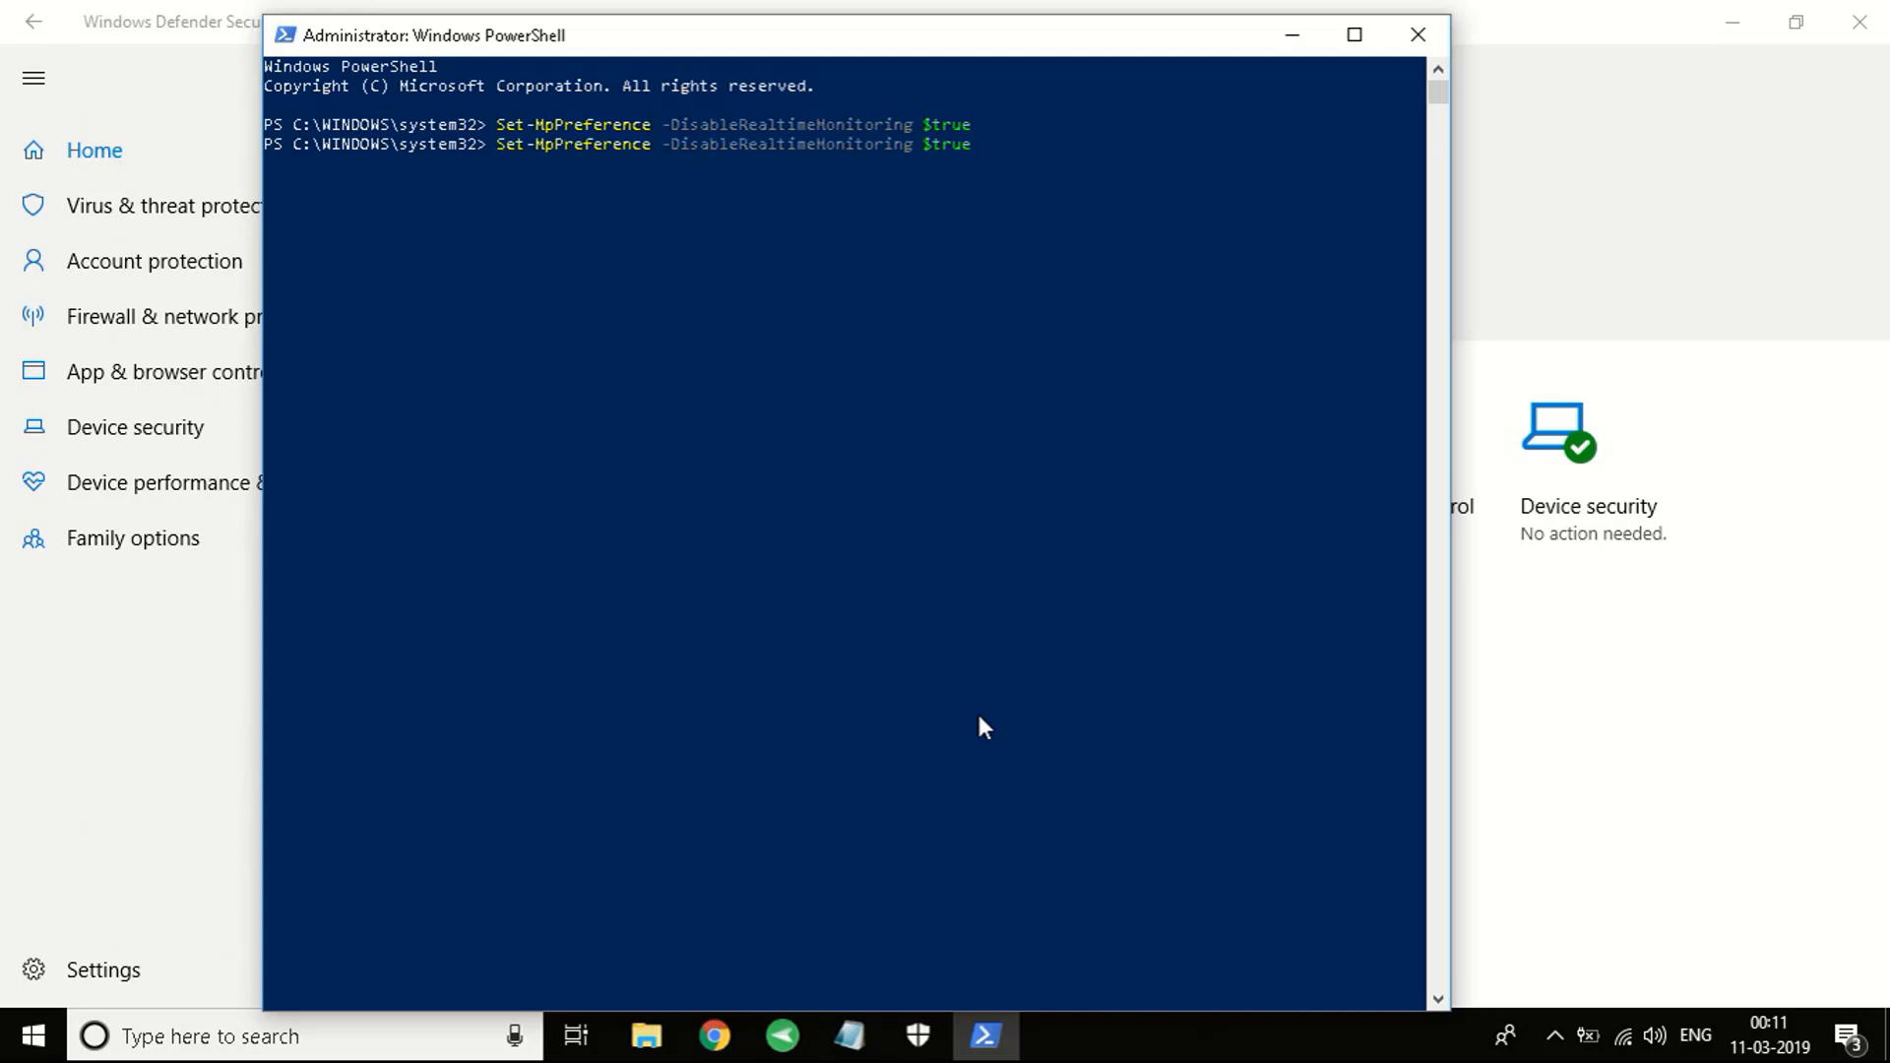
# Edit the recalled monitoring command so its value ends in $false.
pyautogui.press('BackSpace')
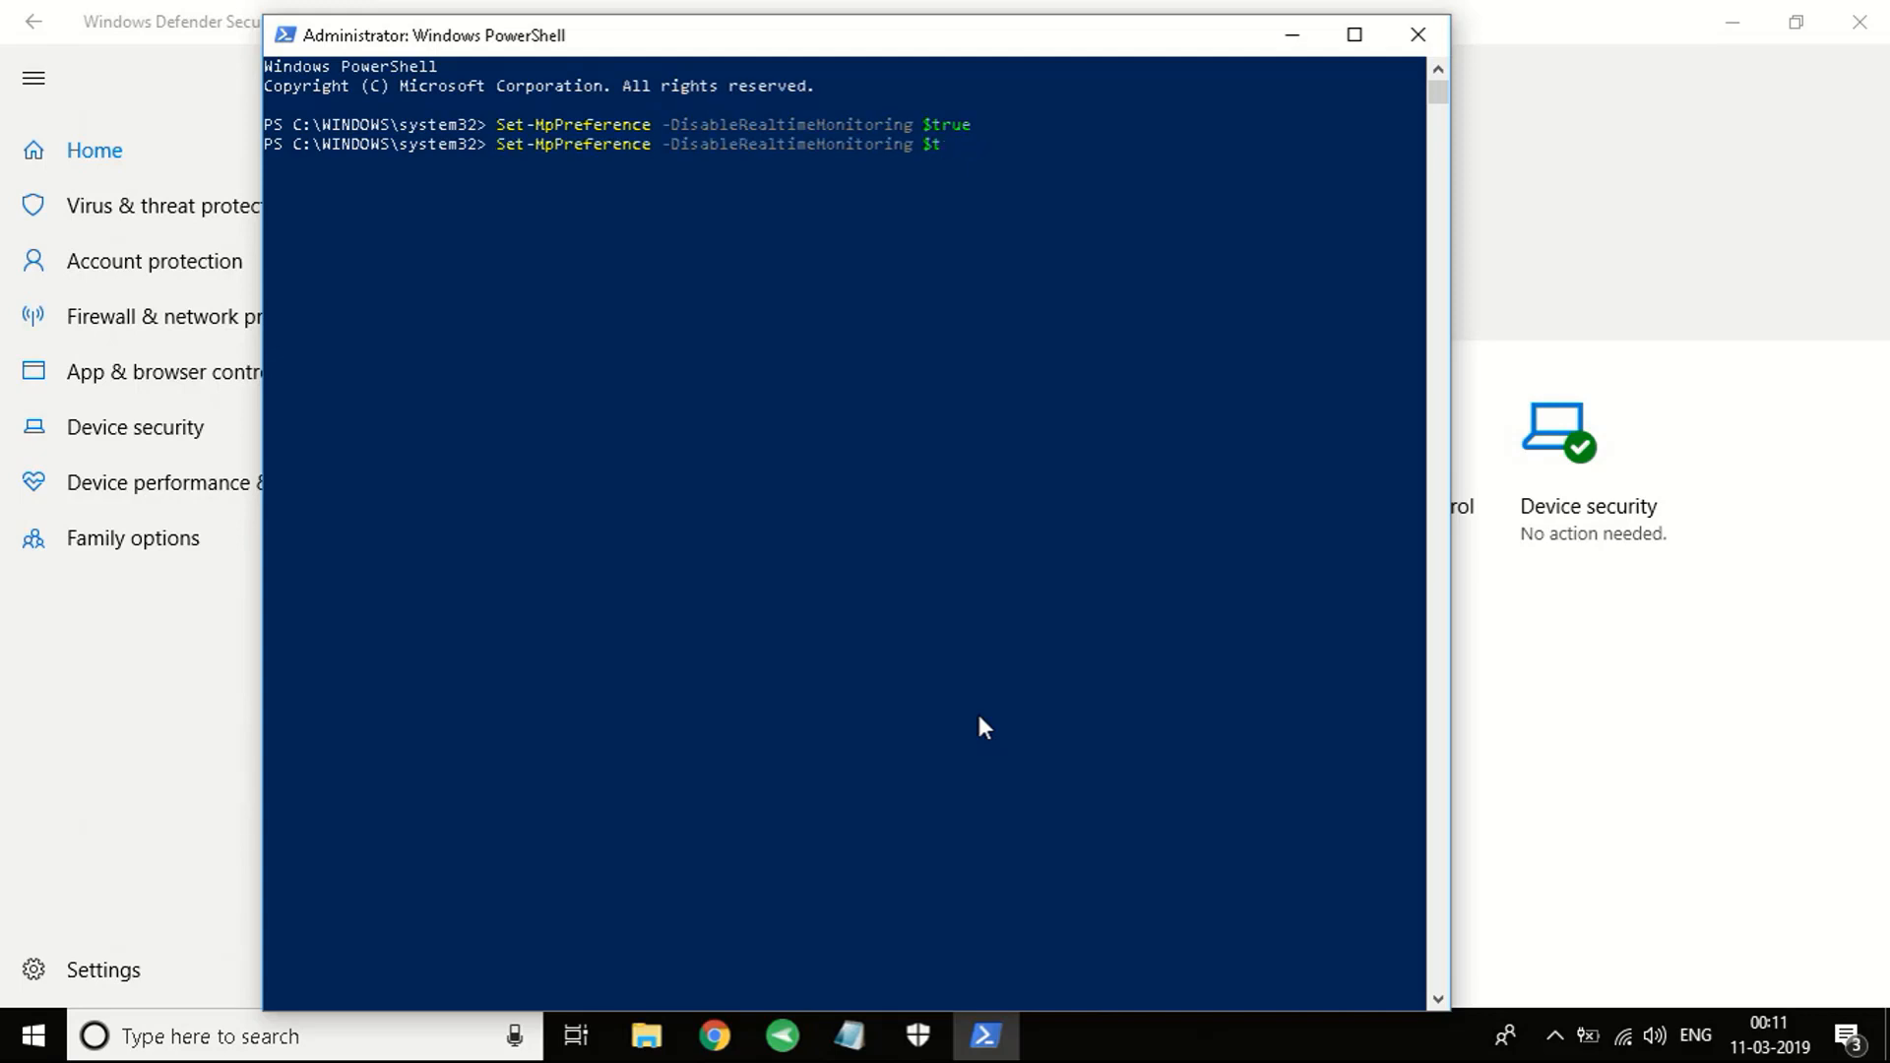
pyautogui.write('alse')
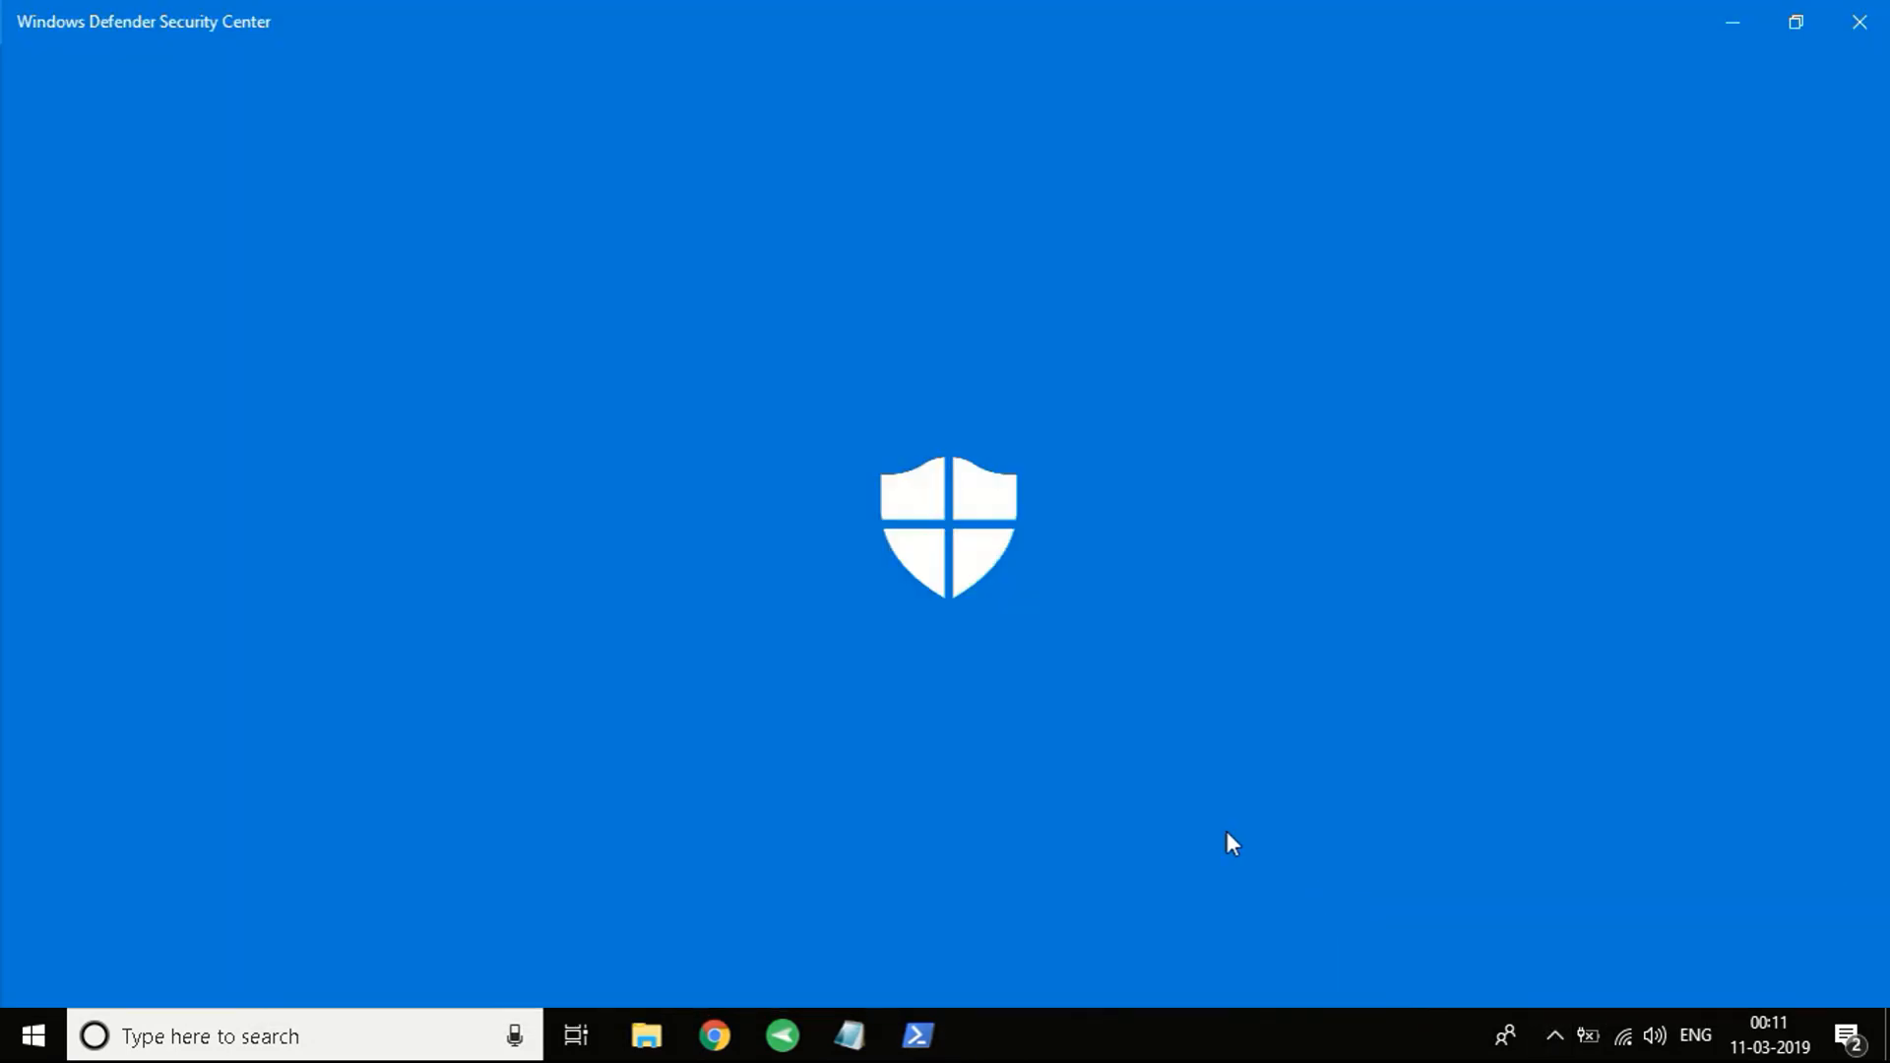
pyautogui.moveTo(989, 712)
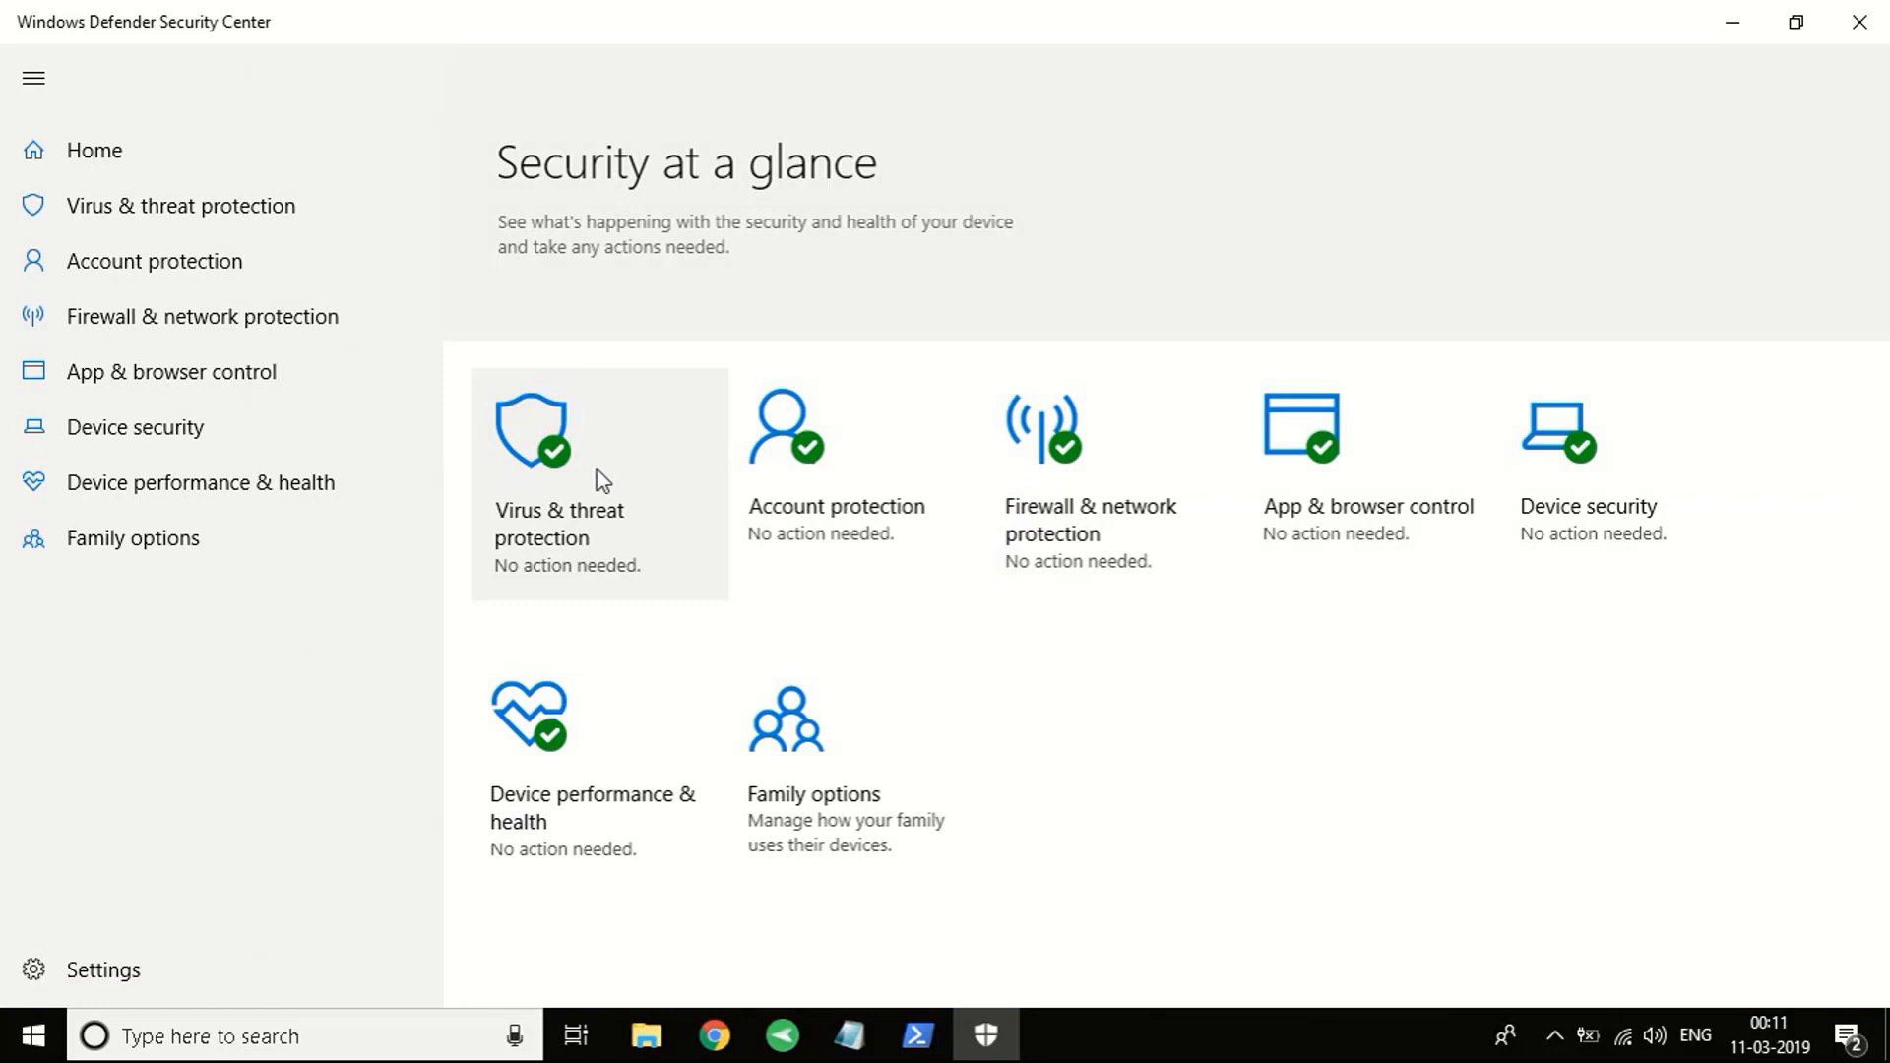
pyautogui.moveTo(521, 504)
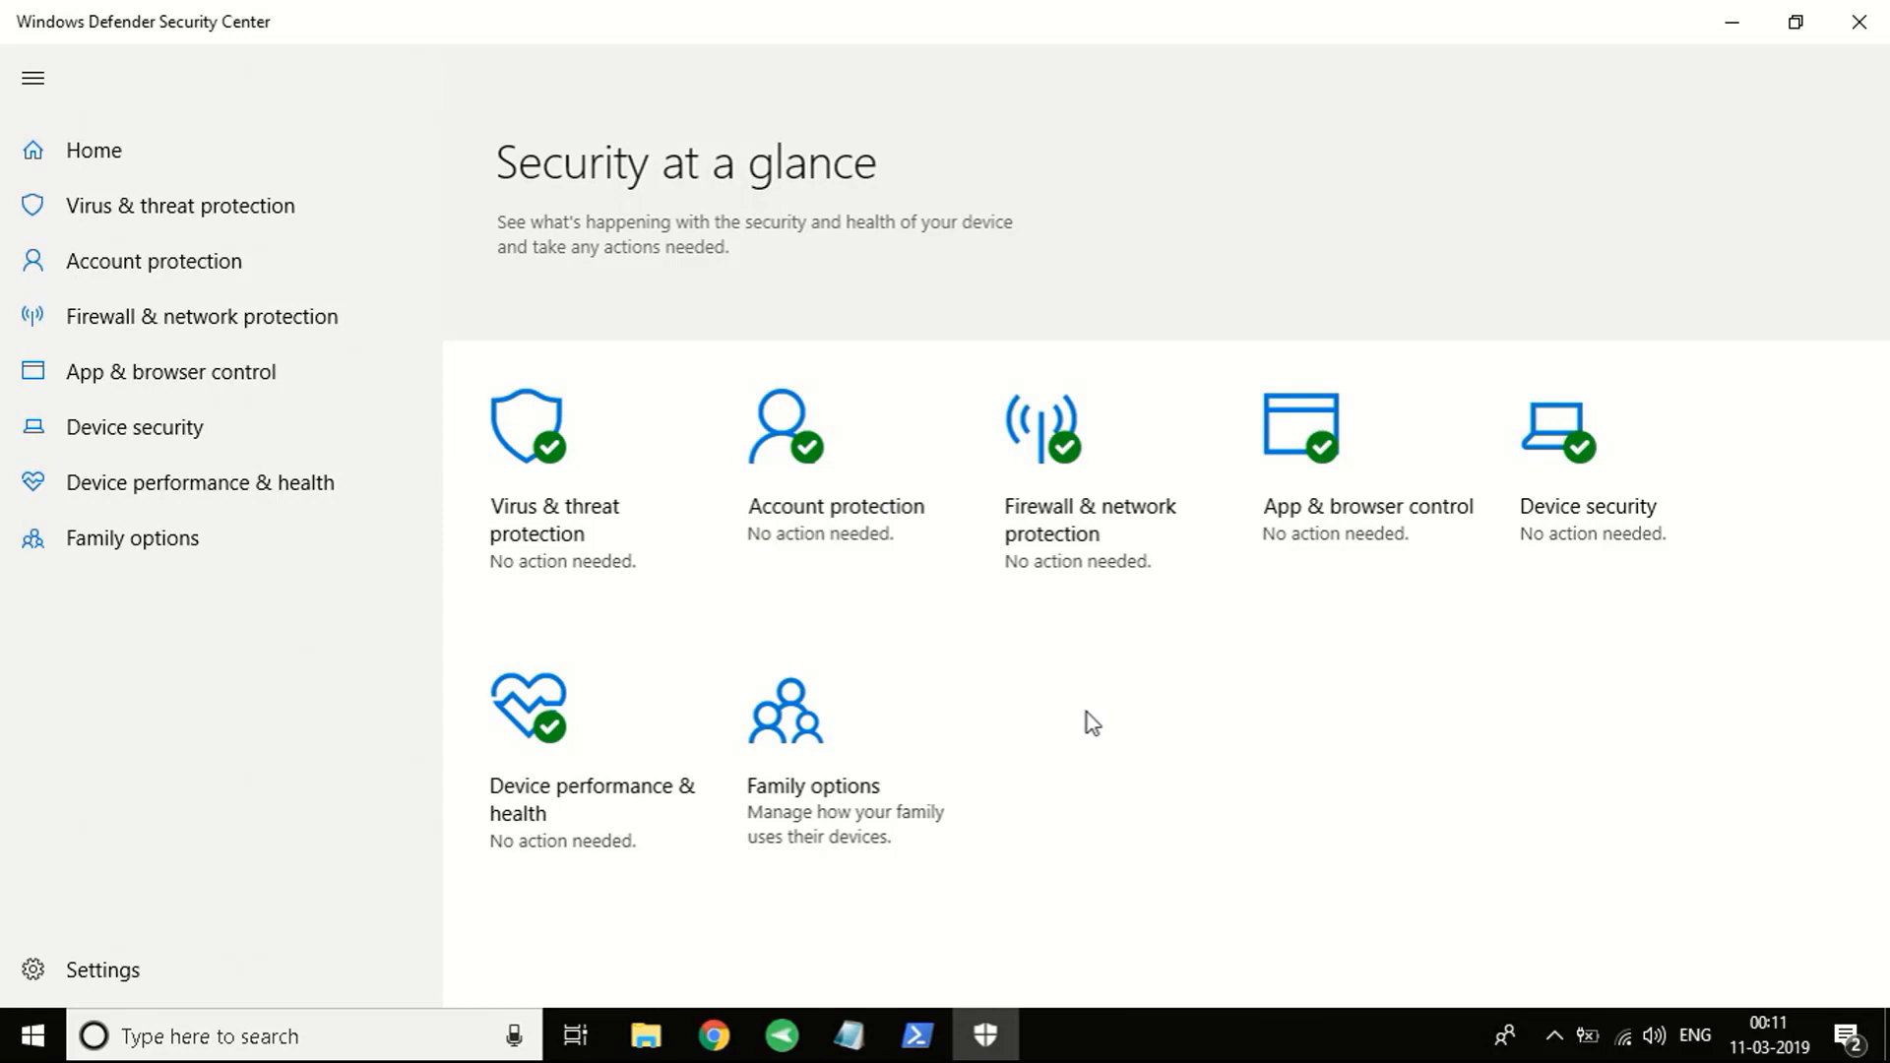
pyautogui.moveTo(1047, 714)
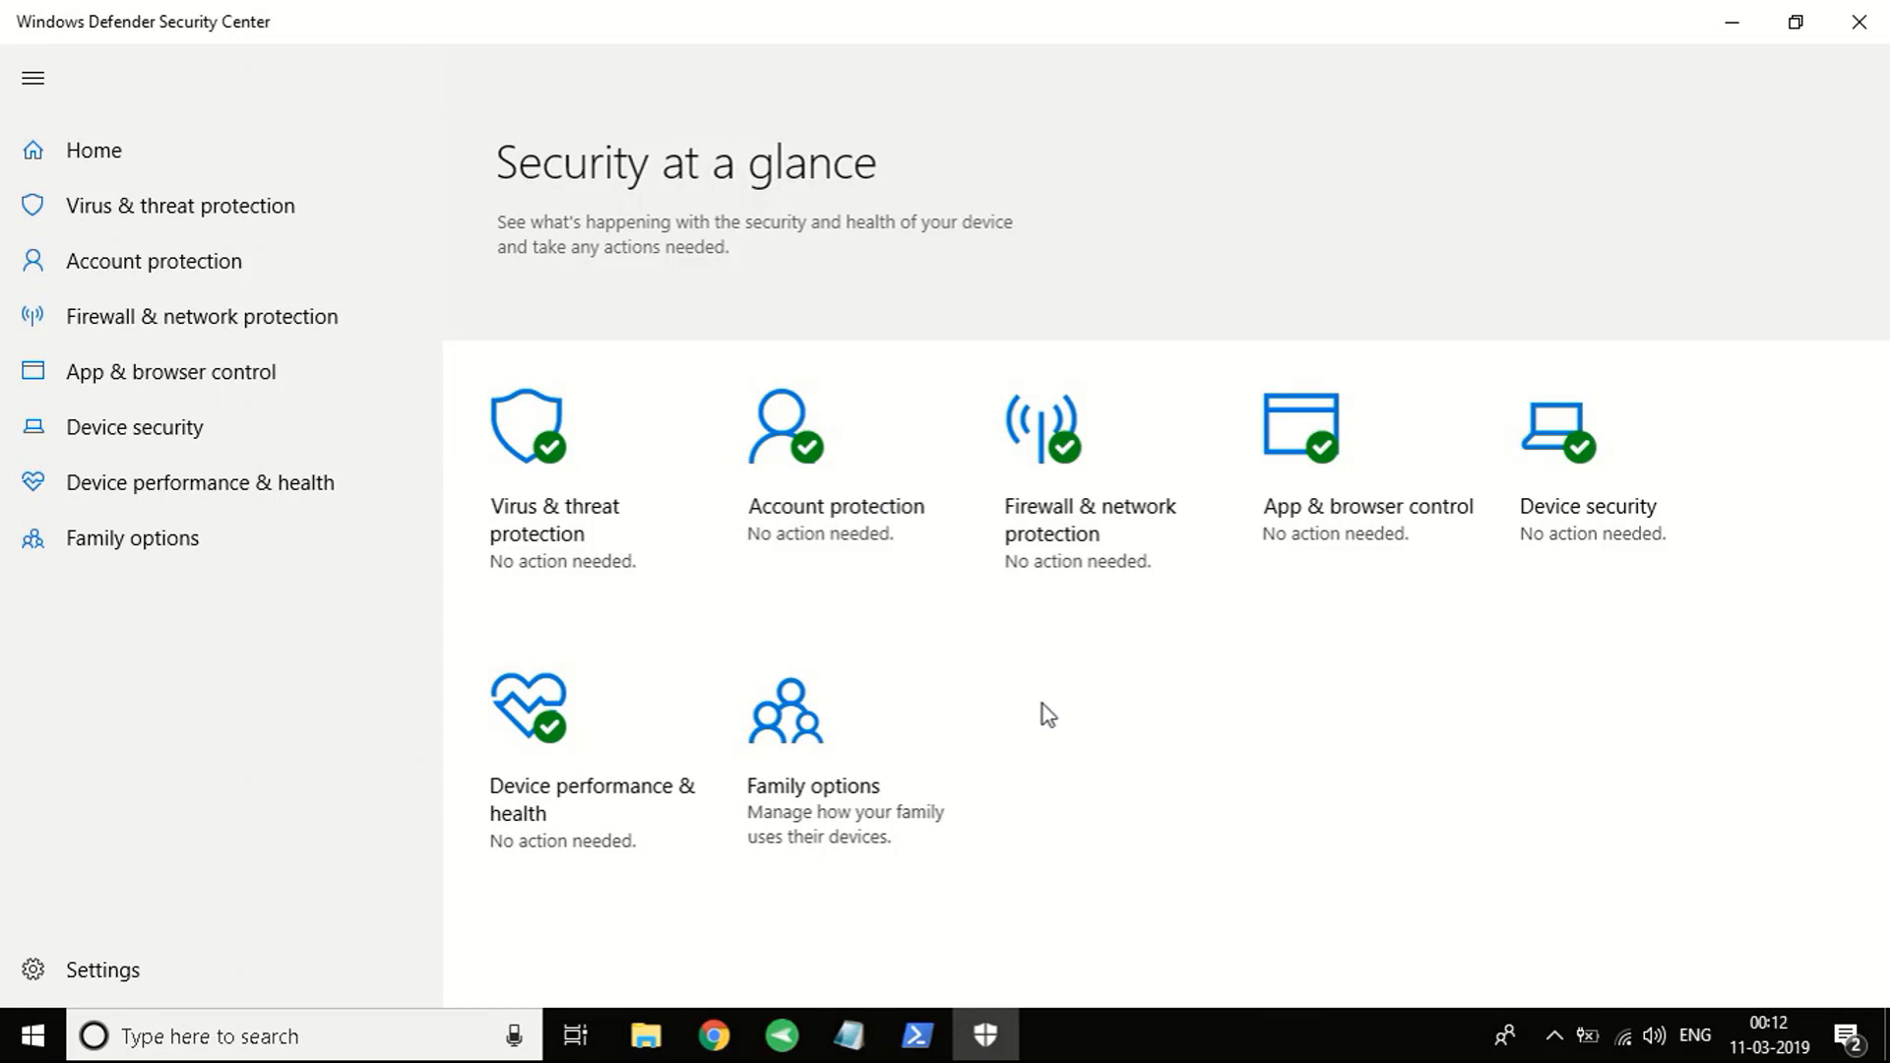
pyautogui.moveTo(1099, 687)
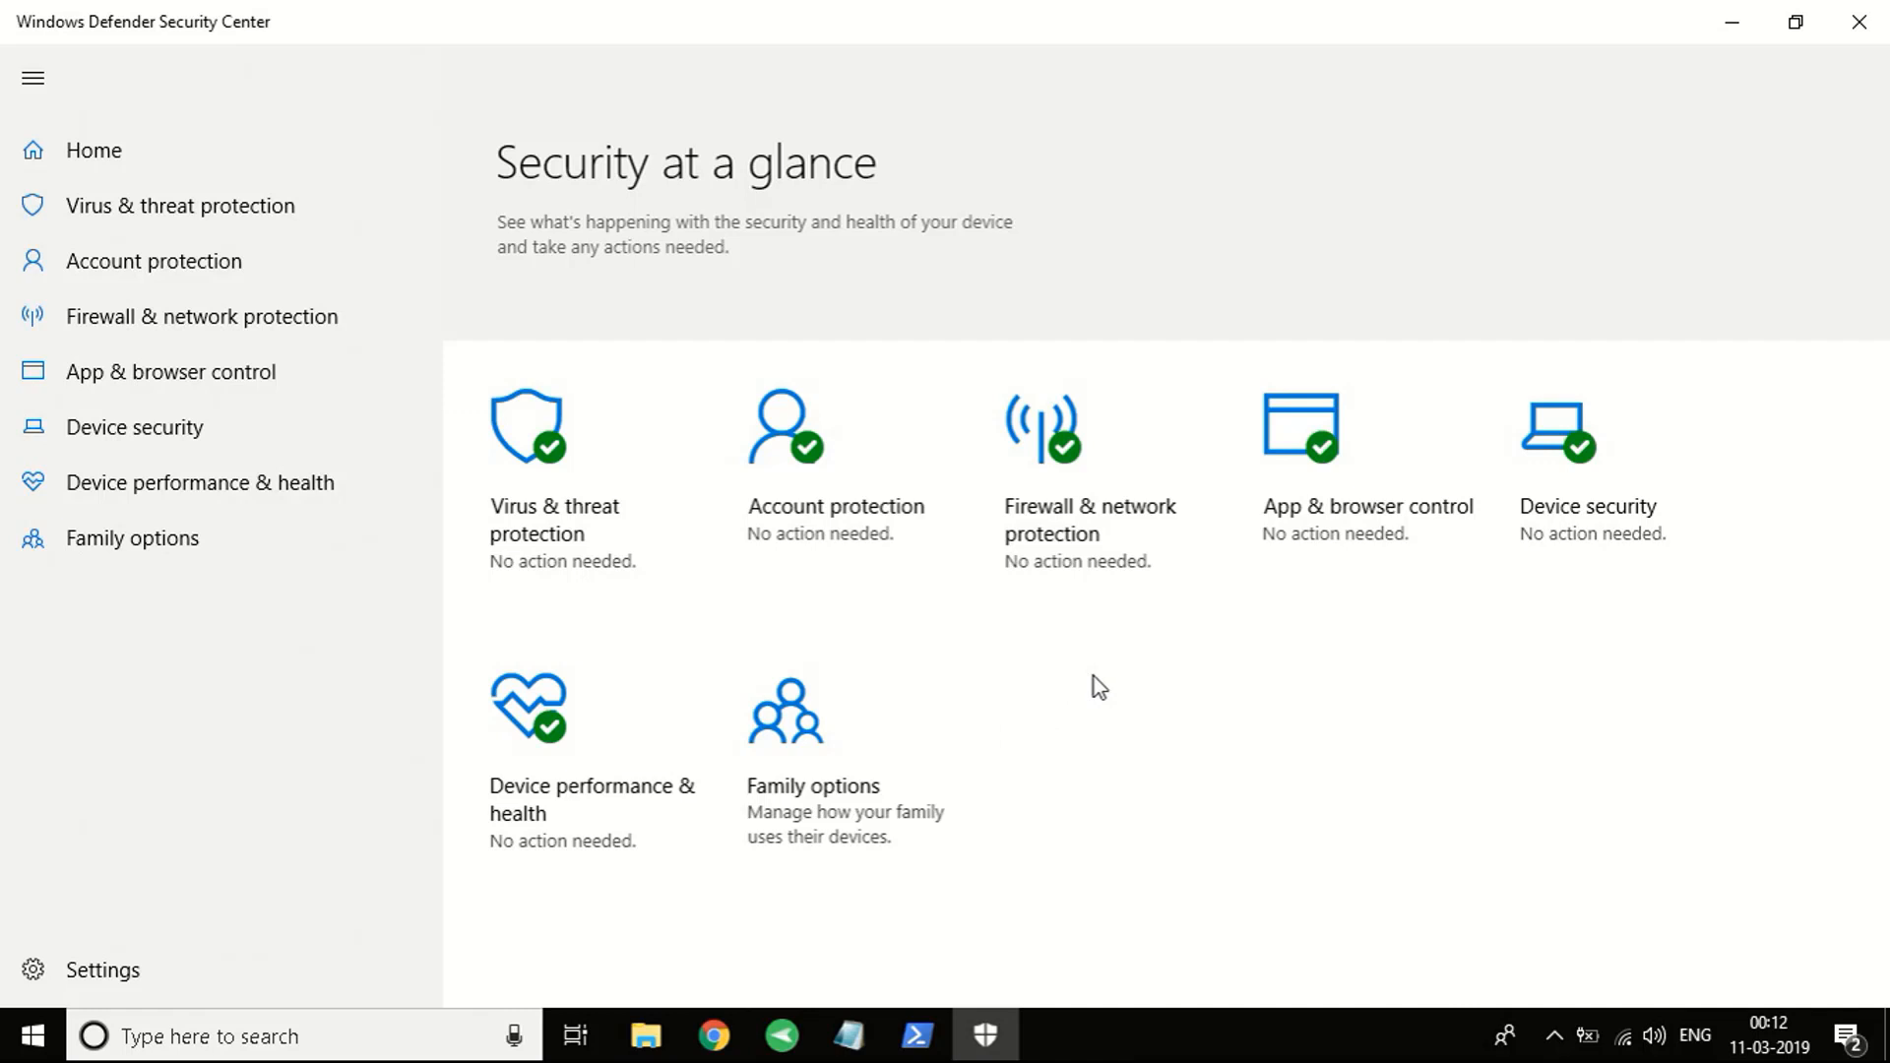
pyautogui.moveTo(1054, 688)
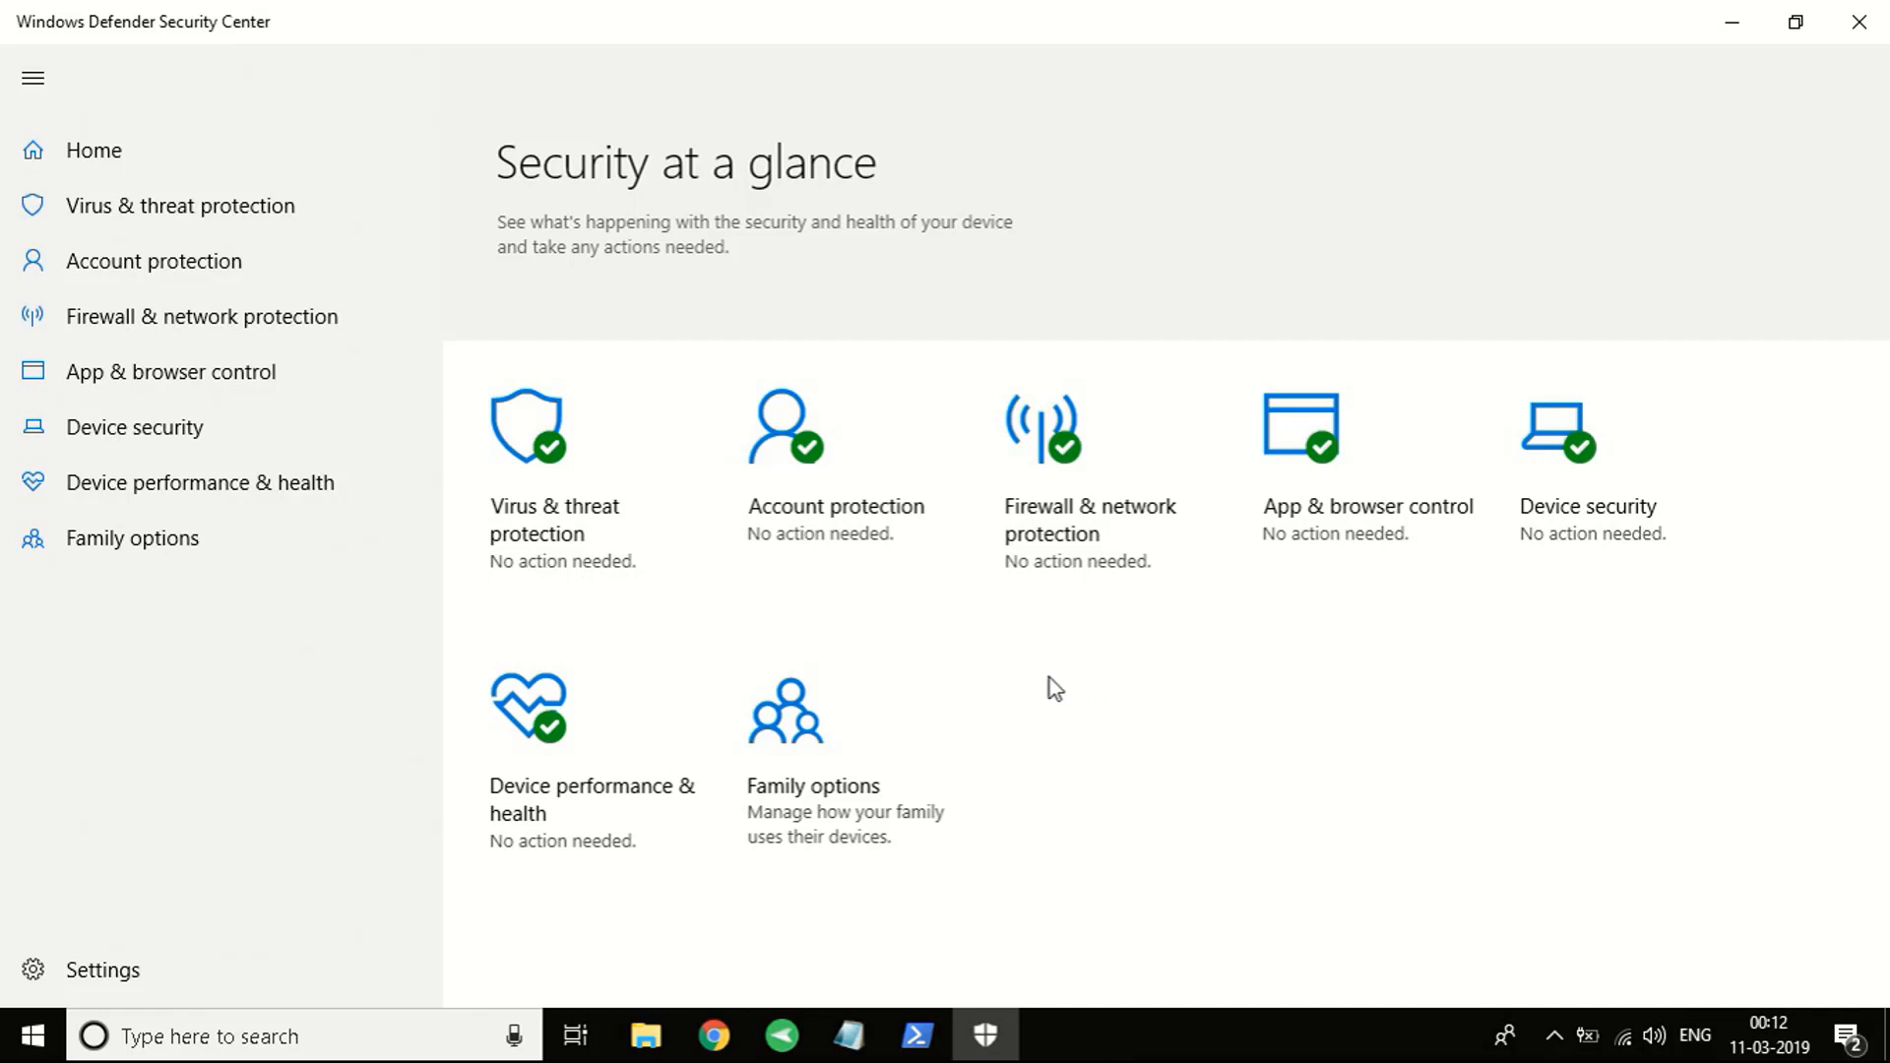